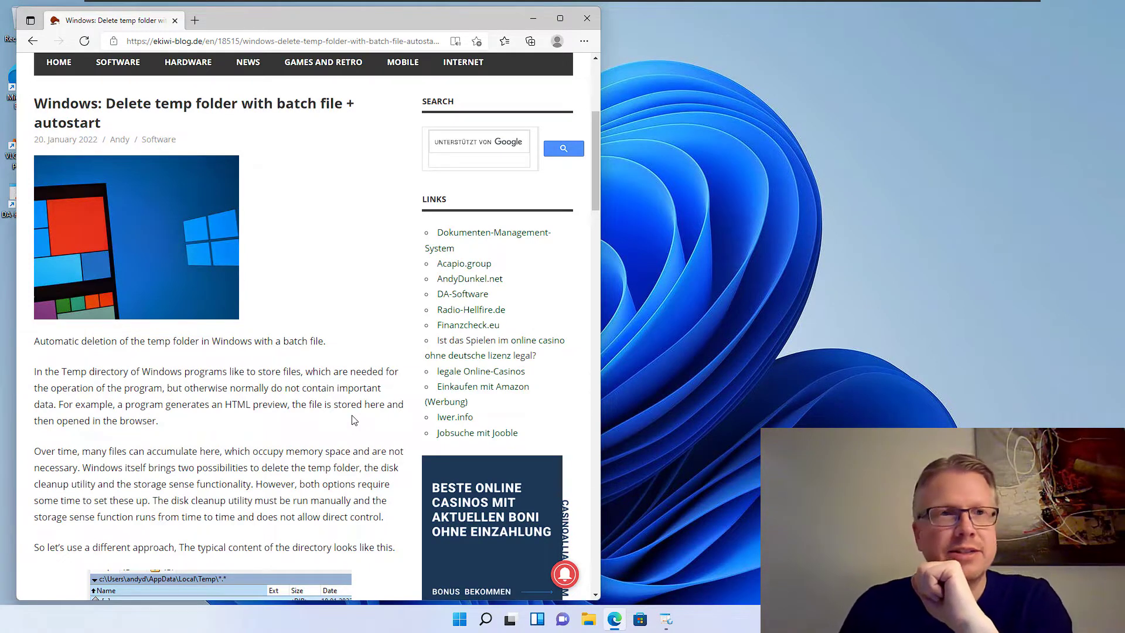
mouse_move(340, 319)
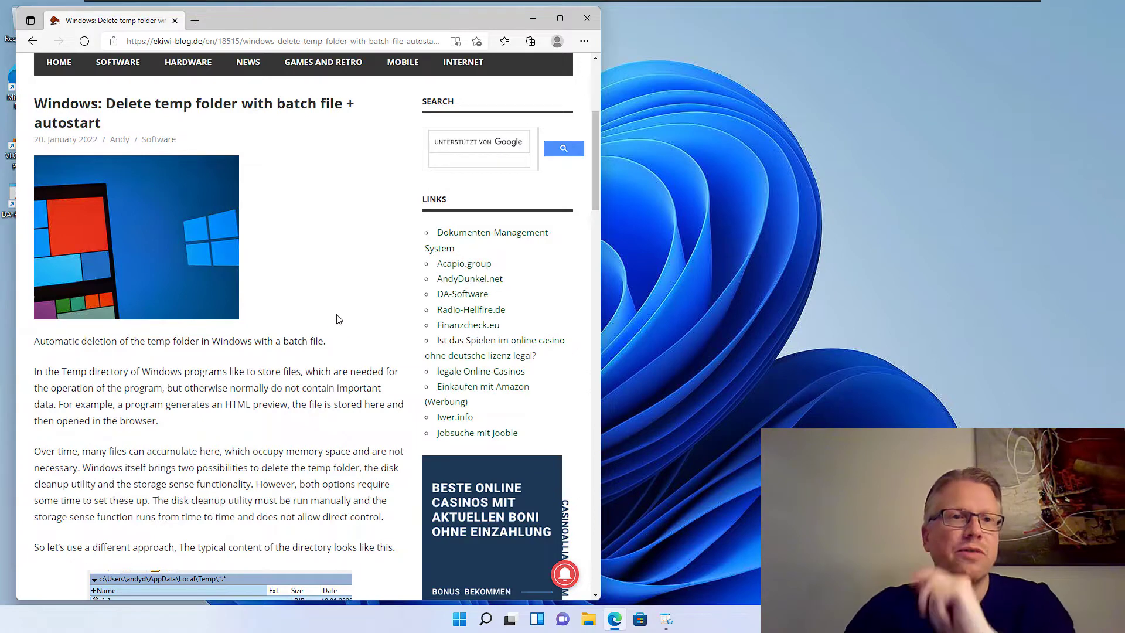
mouse_move(344, 292)
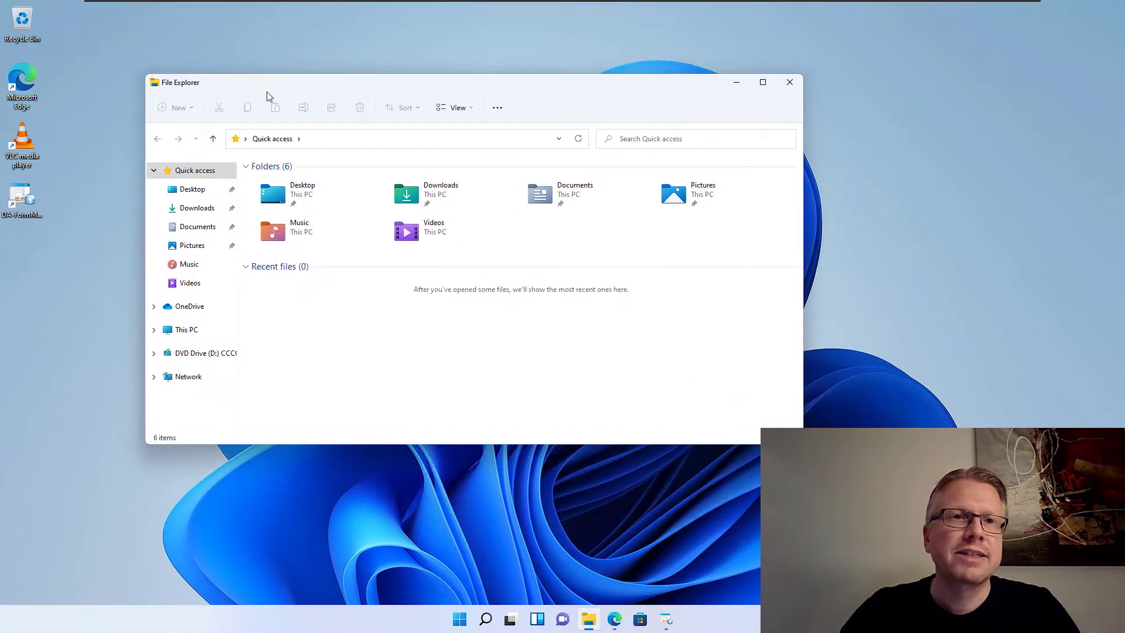
- Navigate File Explorer to %temp% and scroll through the Temp folder's 32 items
click(395, 138)
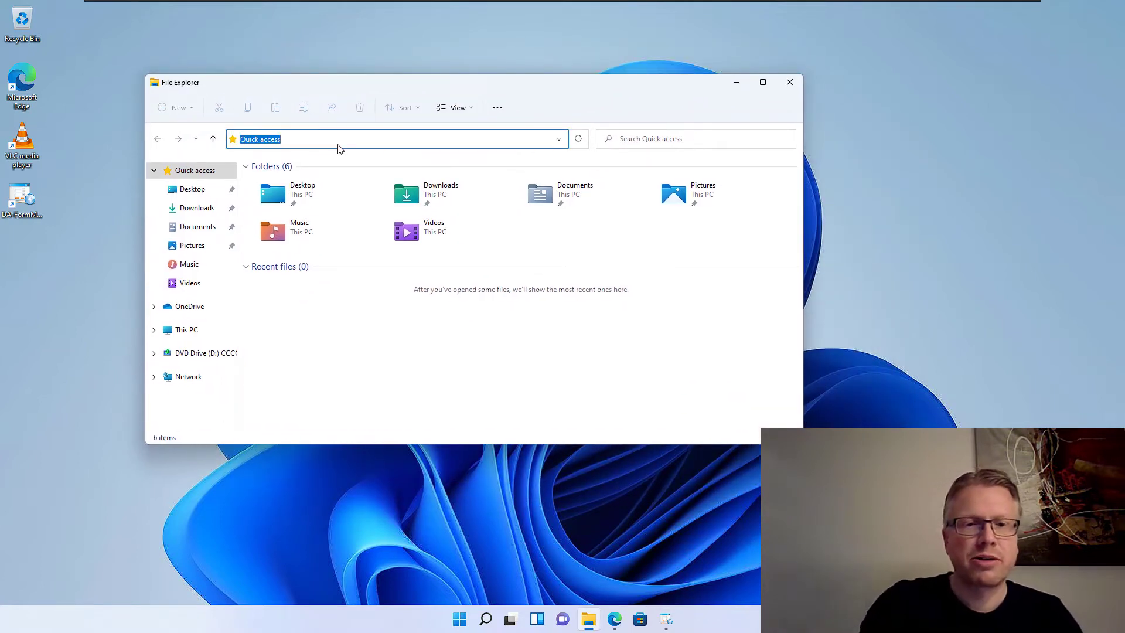
text(%temp%)
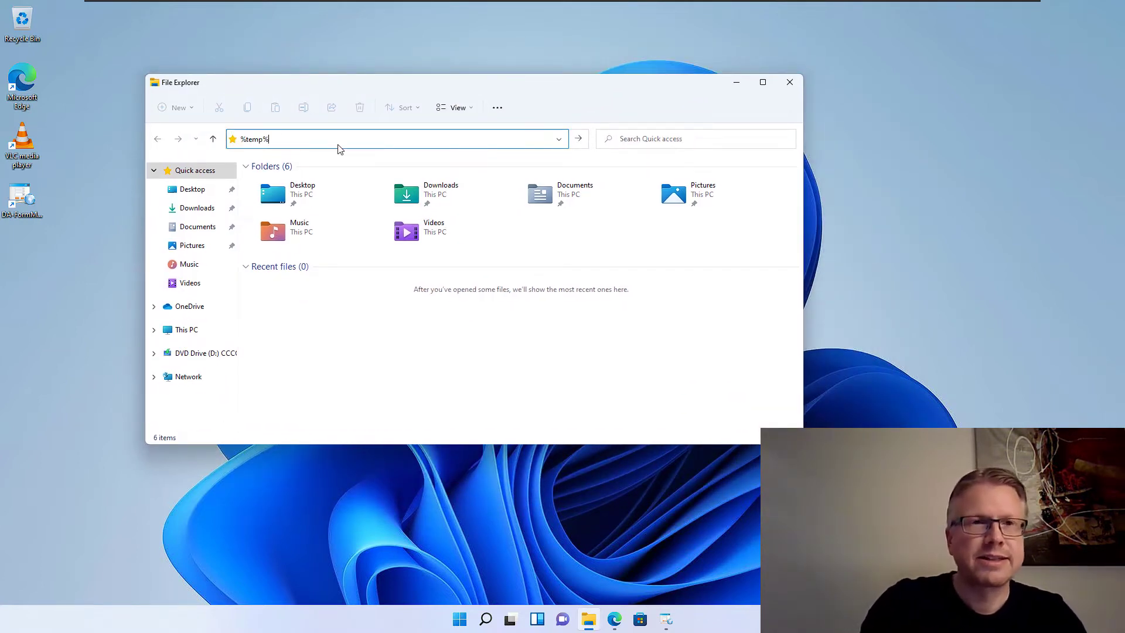
key(Enter)
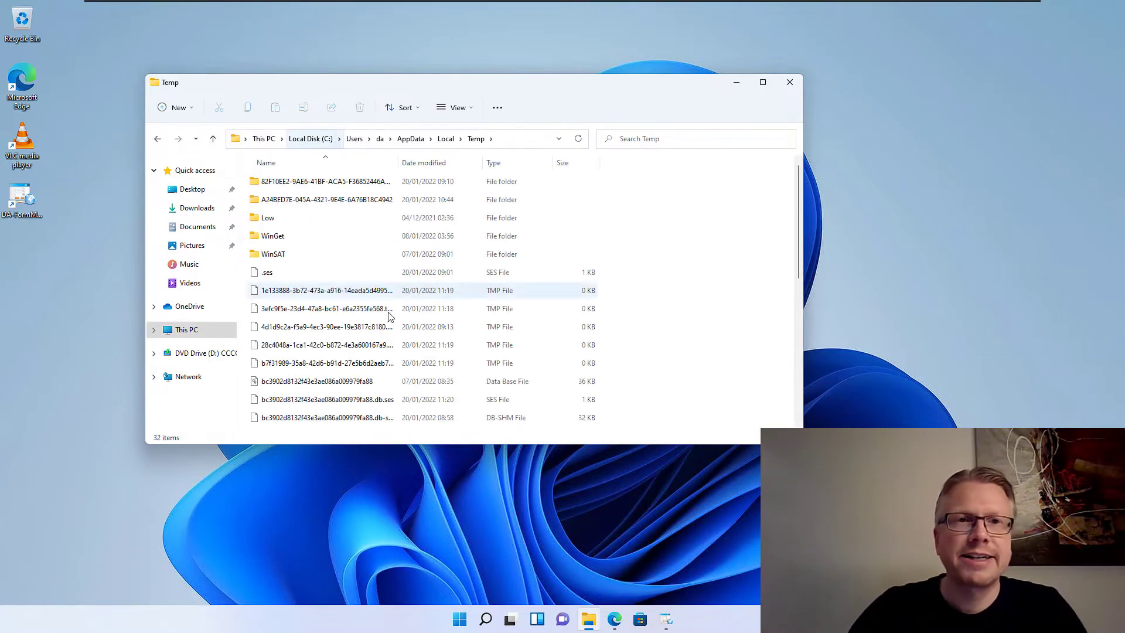
scroll(down, 3)
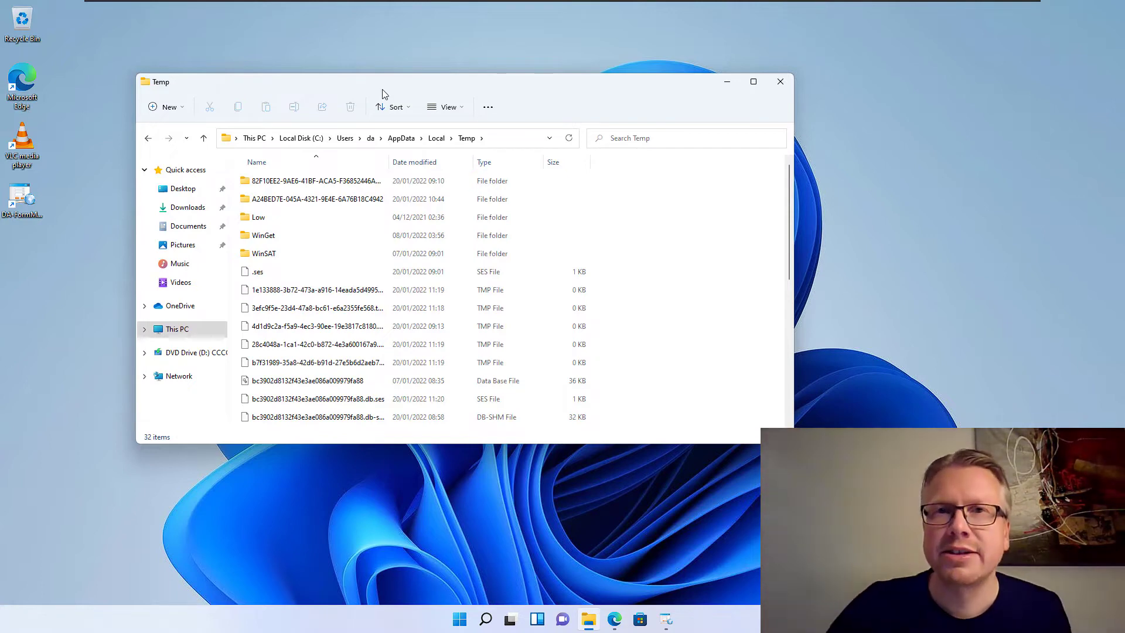
mouse_move(639, 560)
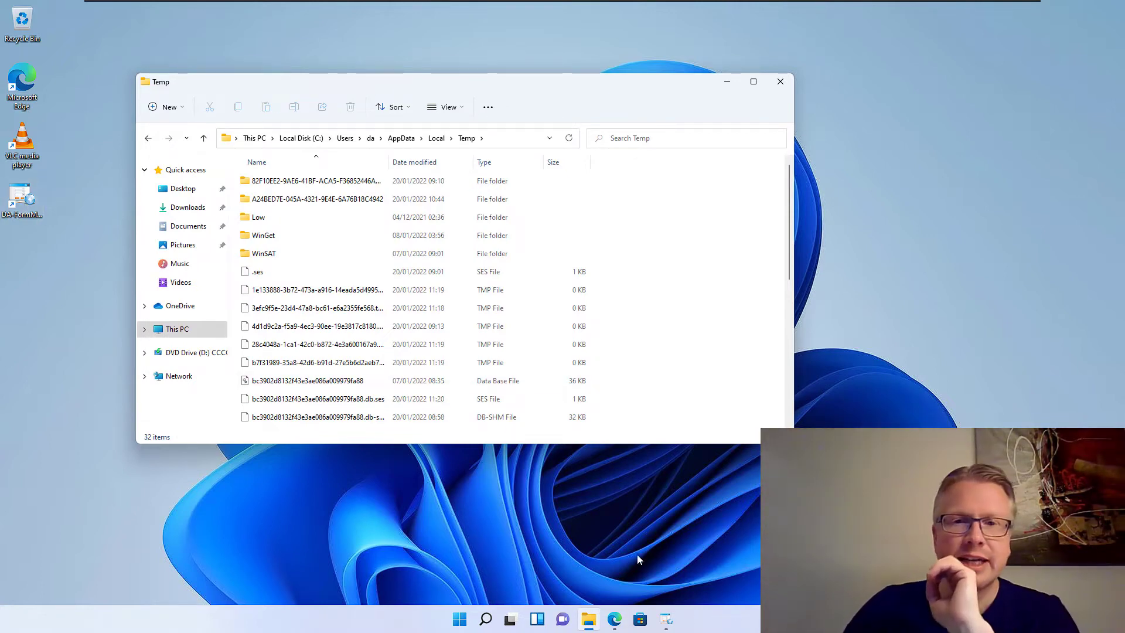
- Launch DA-FormMaker beside the Temp folder, then return to the folder listing showing new TMP files
click(665, 619)
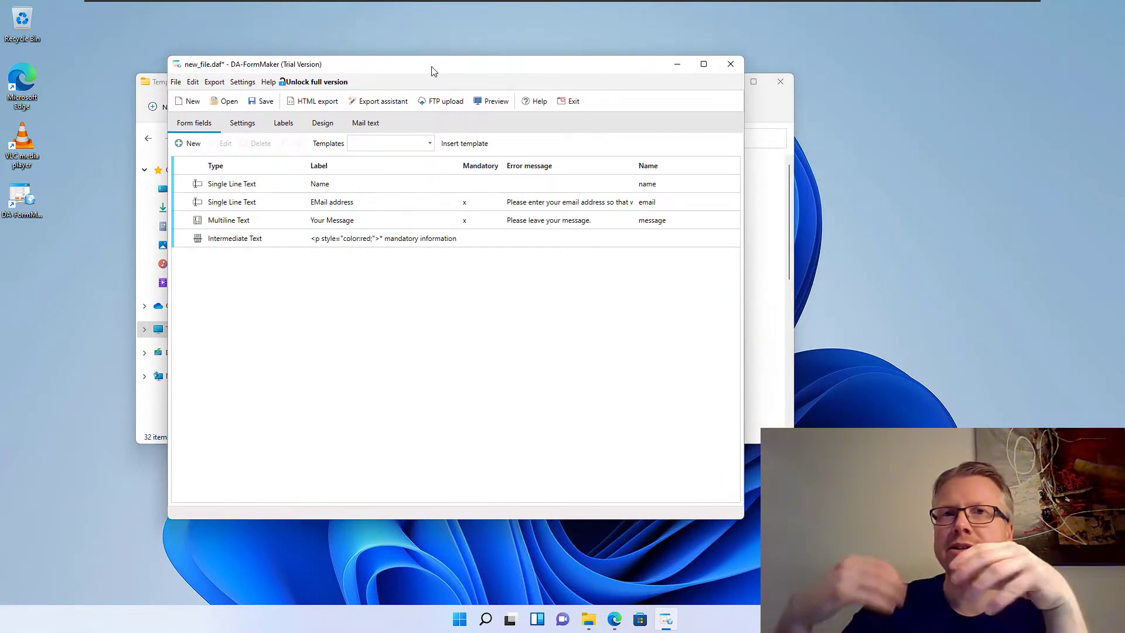
mouse_move(398, 143)
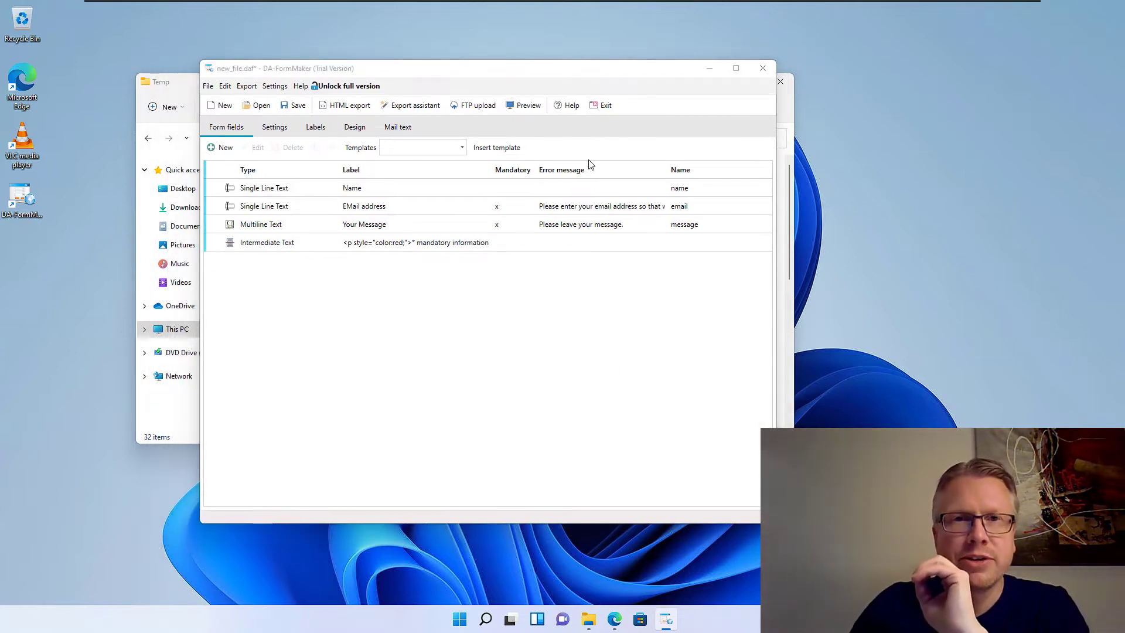
click(523, 104)
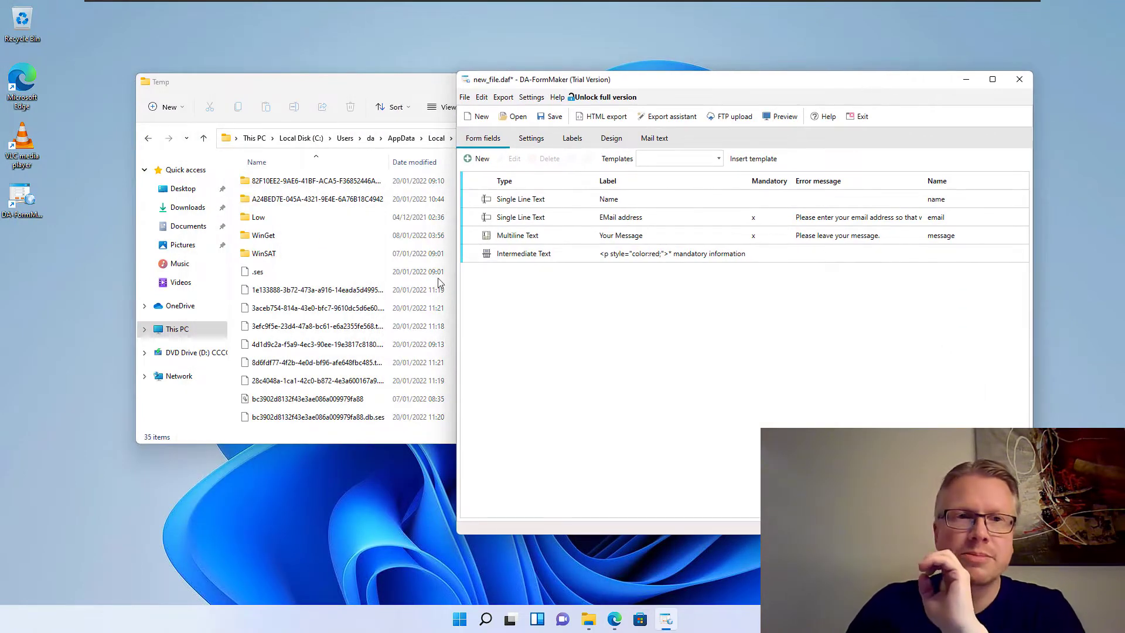
click(316, 326)
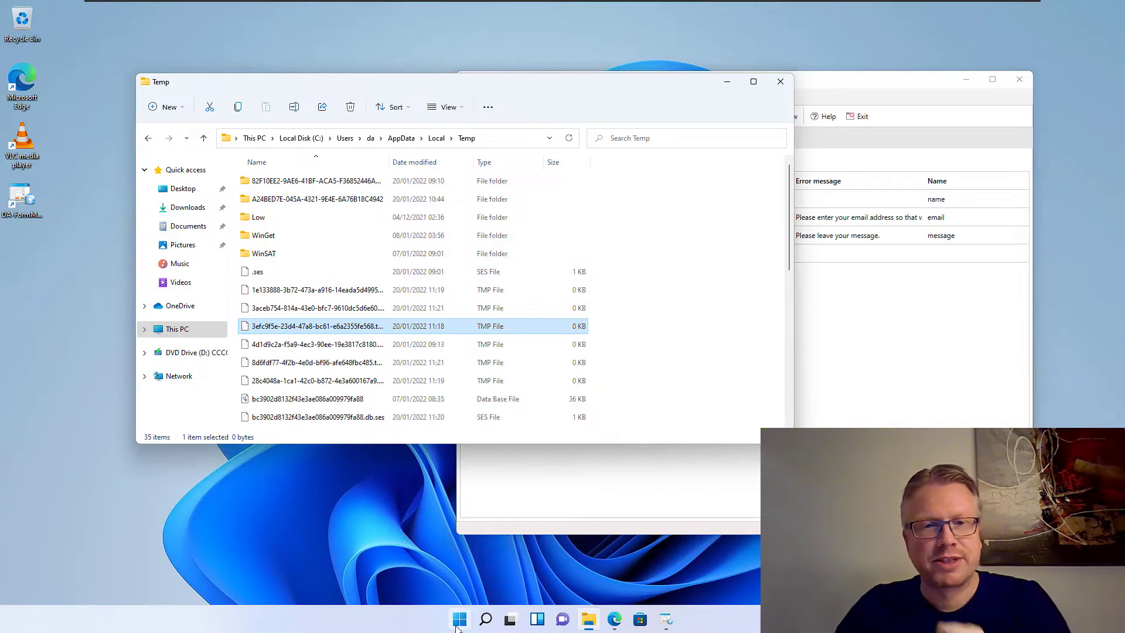
- Search Start for 'disk' and launch Disk Cleanup for drive C:
text(disk)
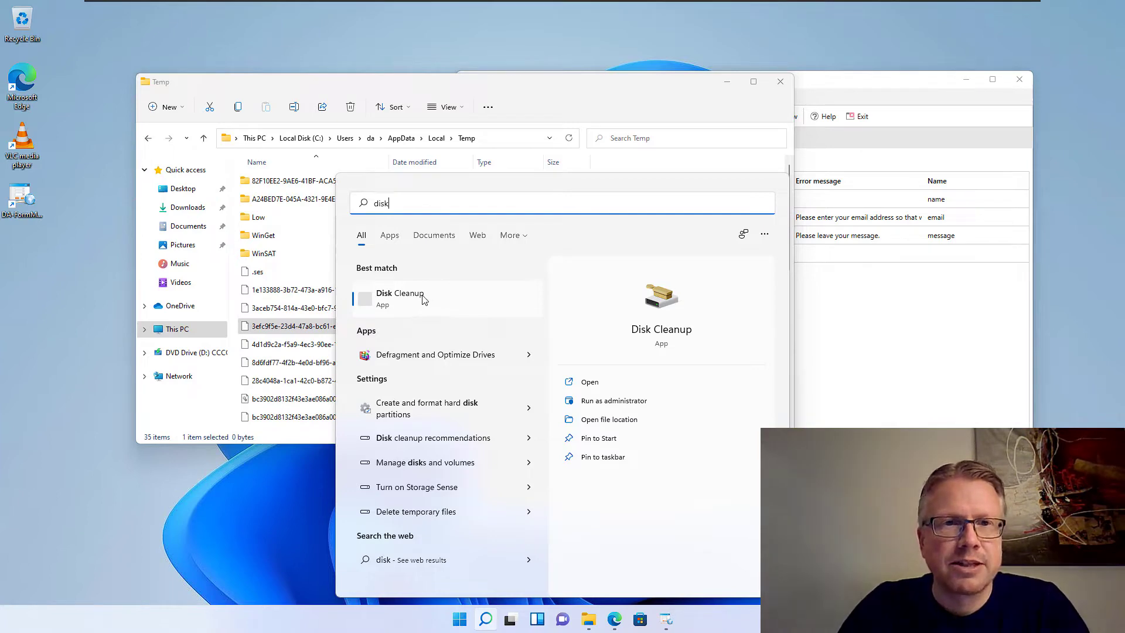
click(400, 293)
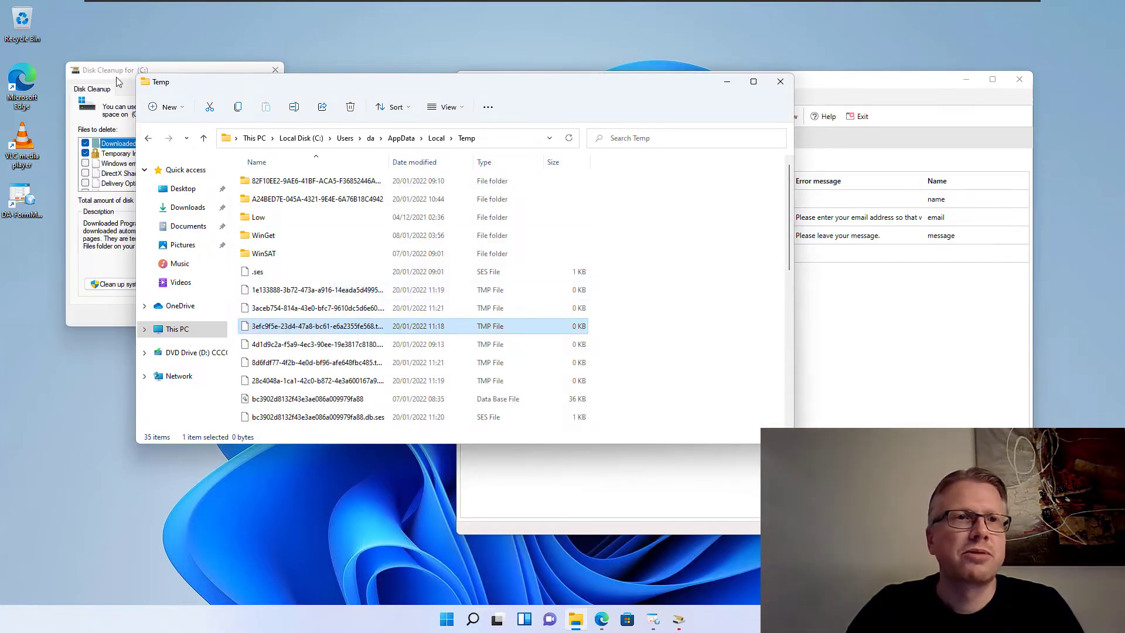
click(780, 81)
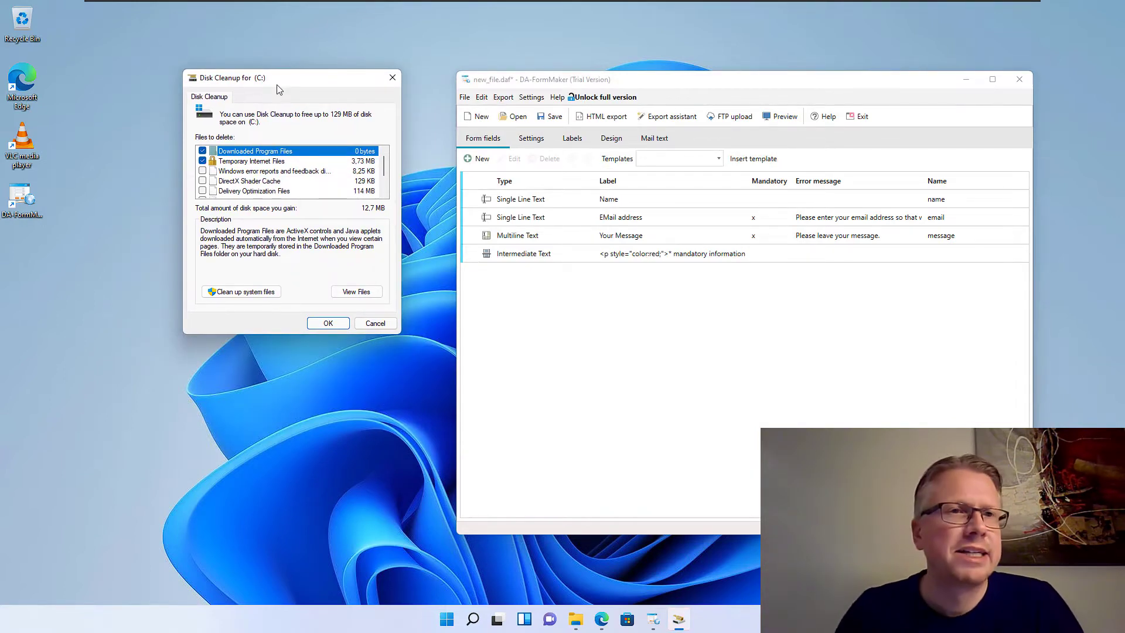
- Tick Temporary files in the cleanup list, then cancel without deleting anything
scroll(down, 3)
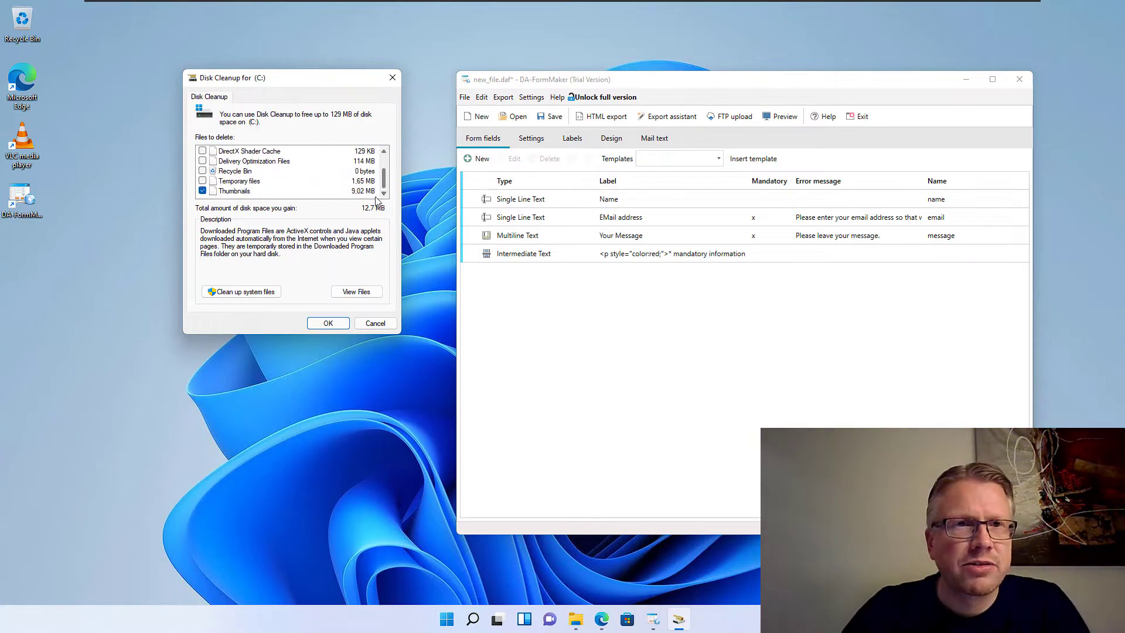
click(203, 180)
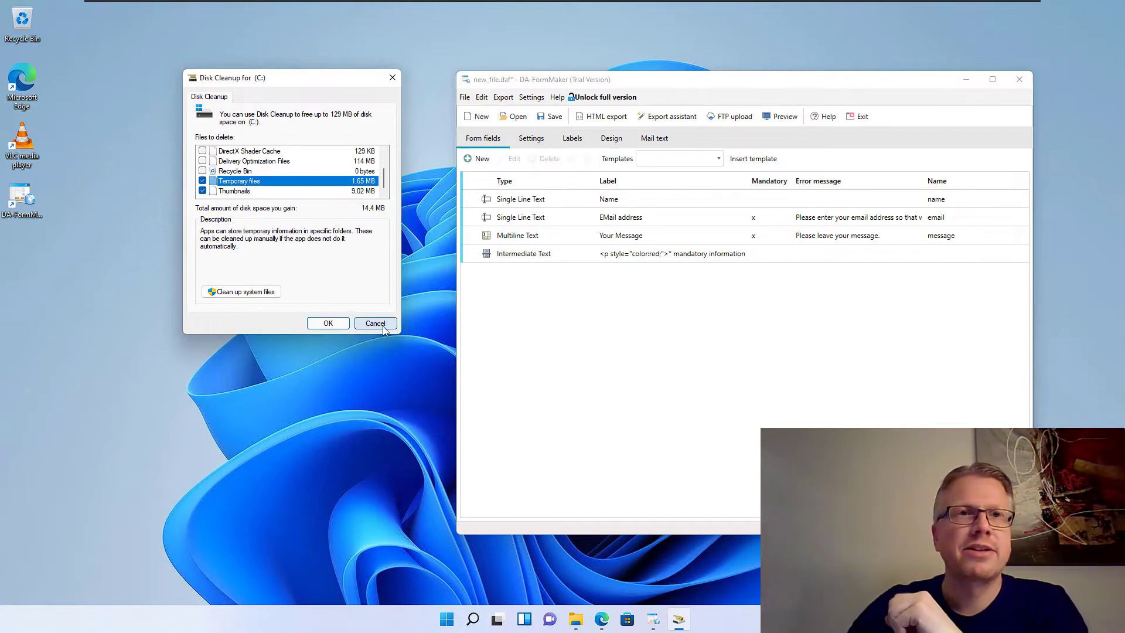
click(375, 323)
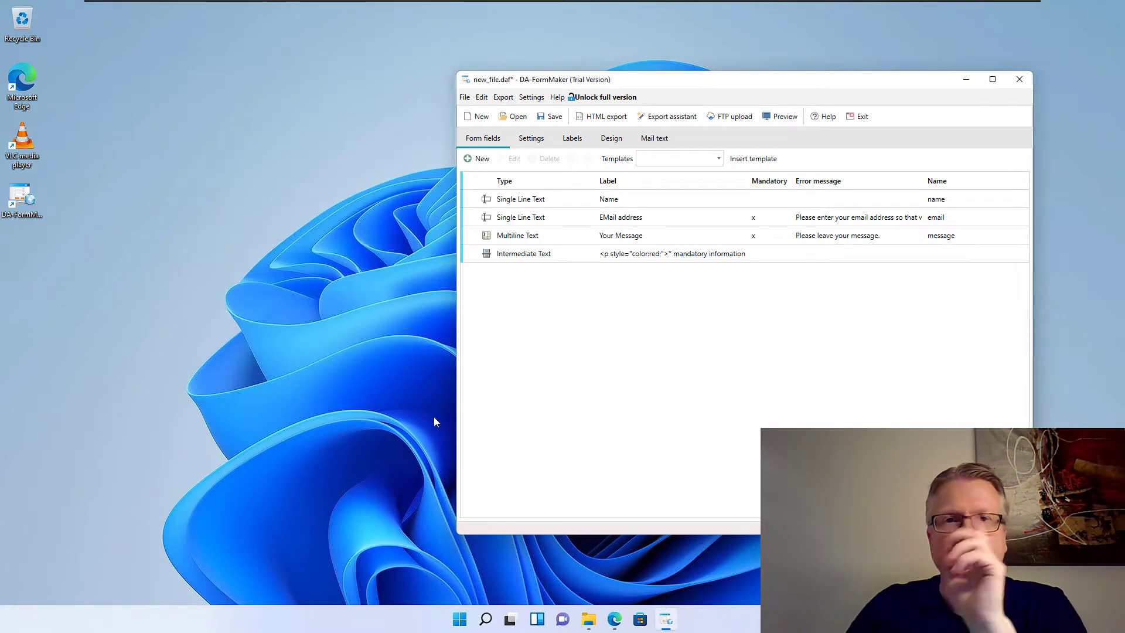
click(458, 619)
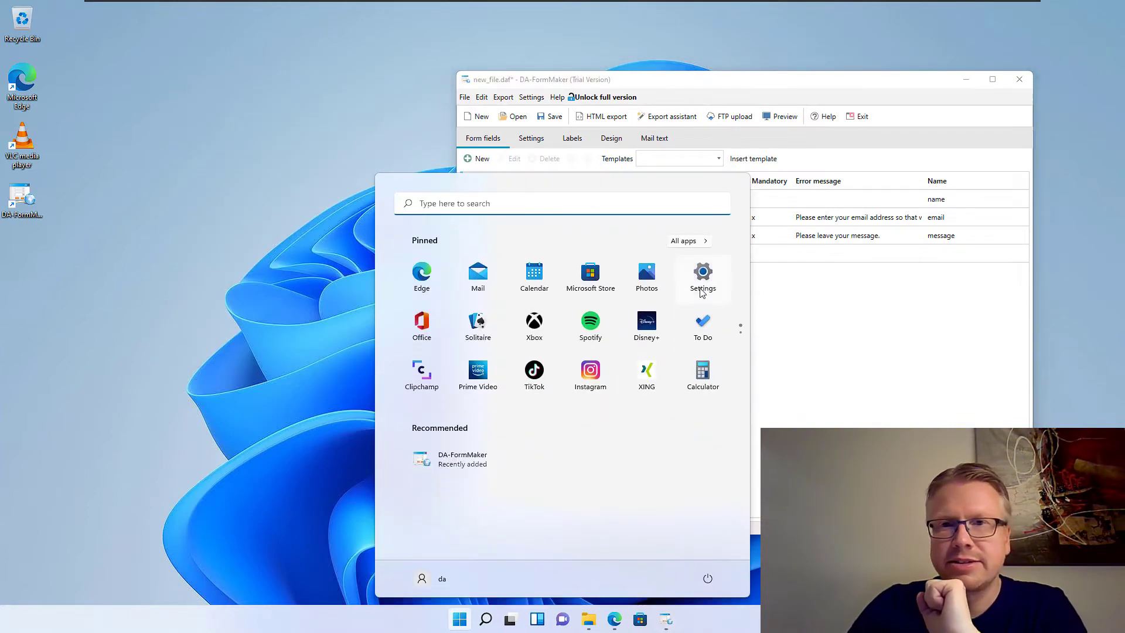
click(701, 276)
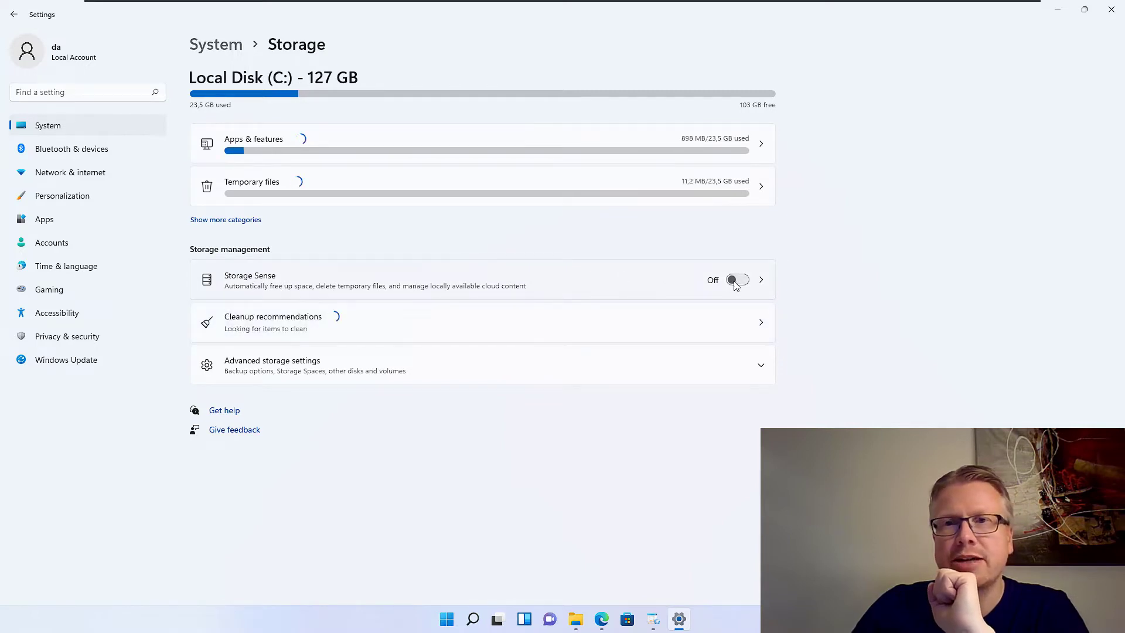
mouse_move(630, 288)
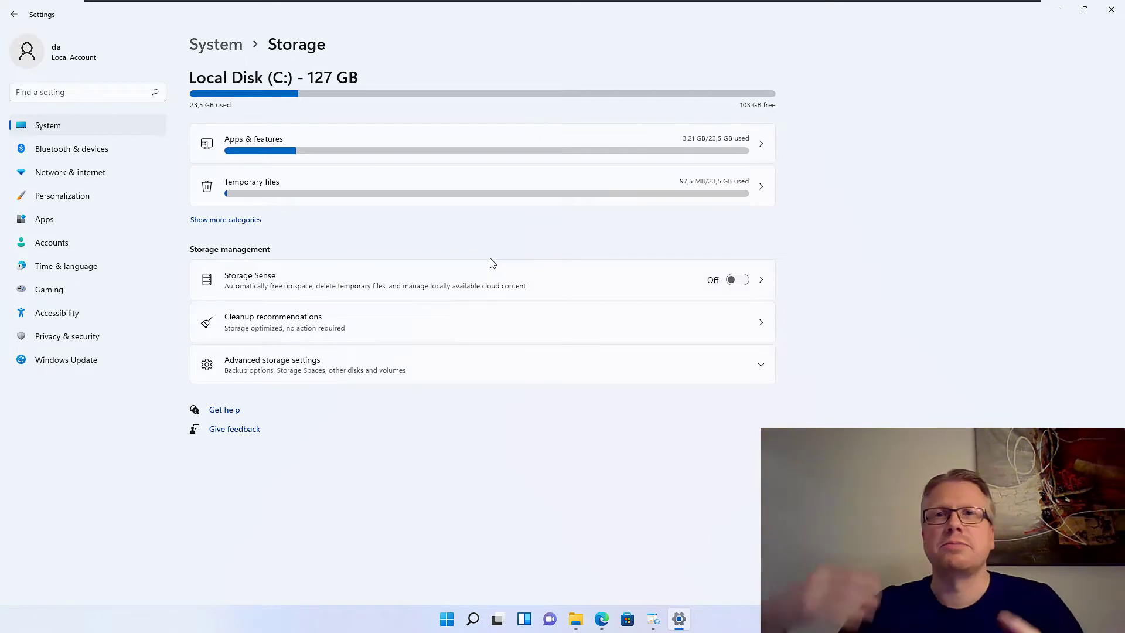
mouse_move(533, 271)
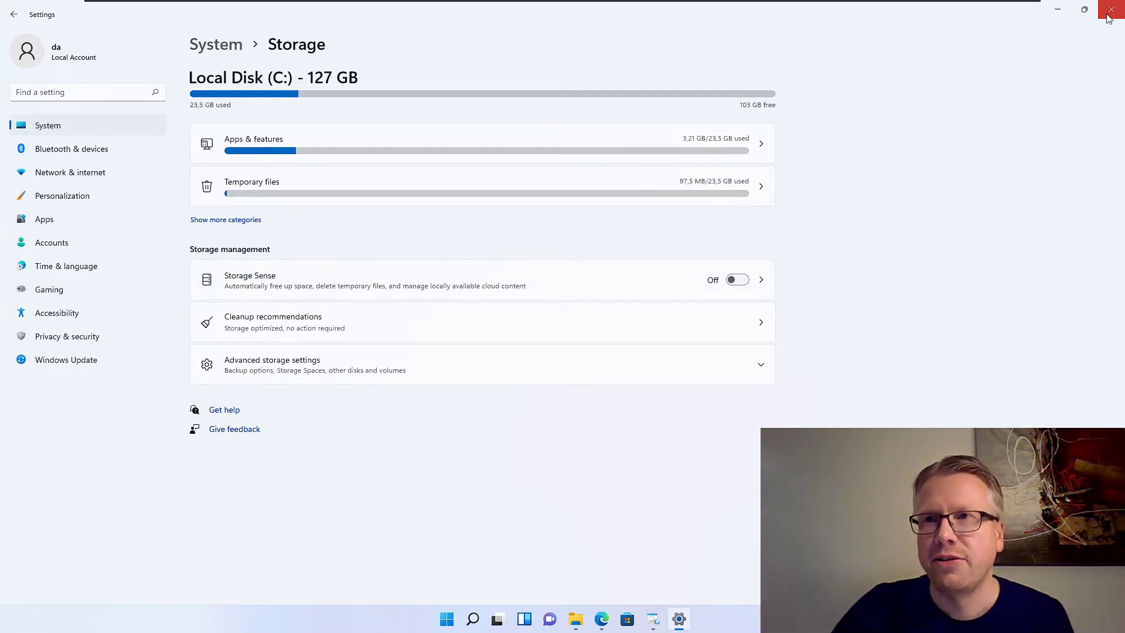
click(1111, 11)
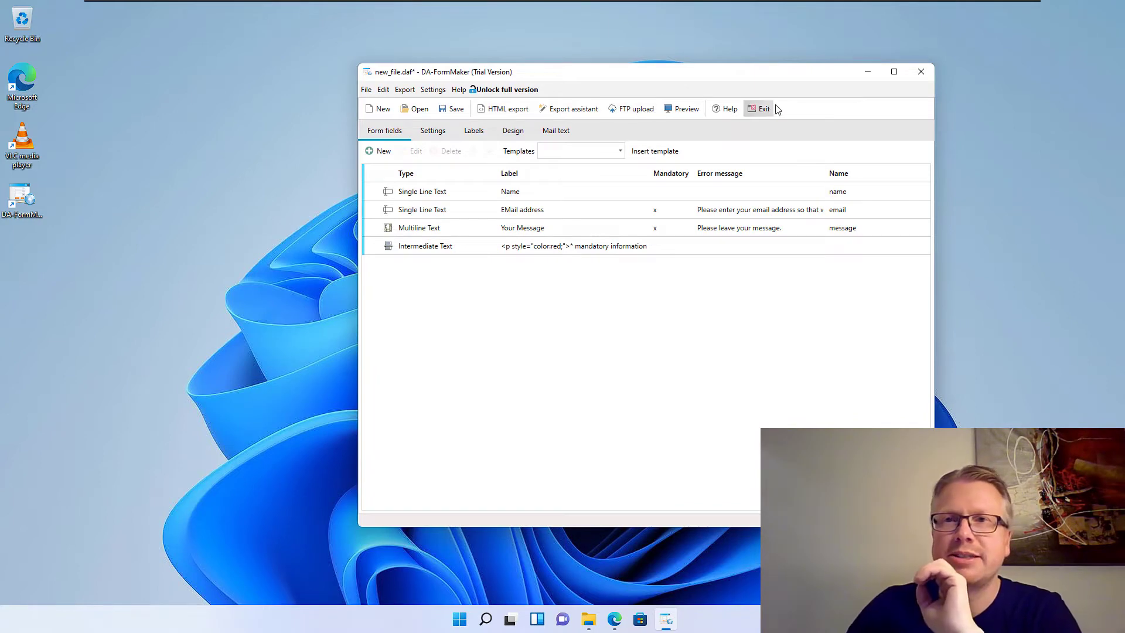
- Exit DA-FormMaker and discard the unsaved form, leaving the Contact Us preview in Edge
click(762, 108)
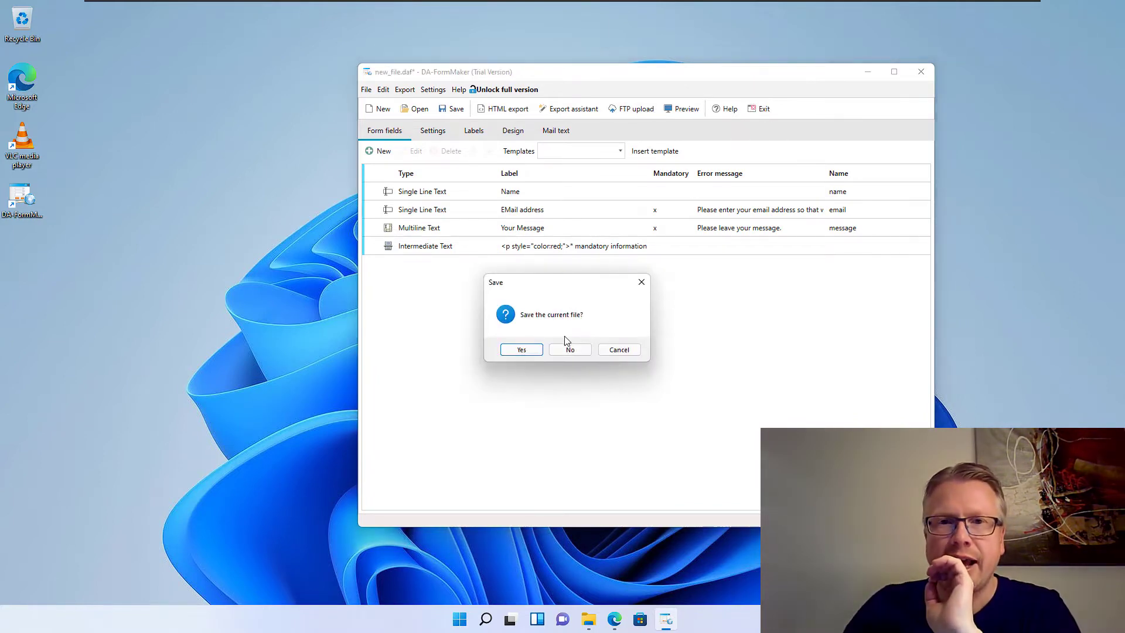
click(569, 349)
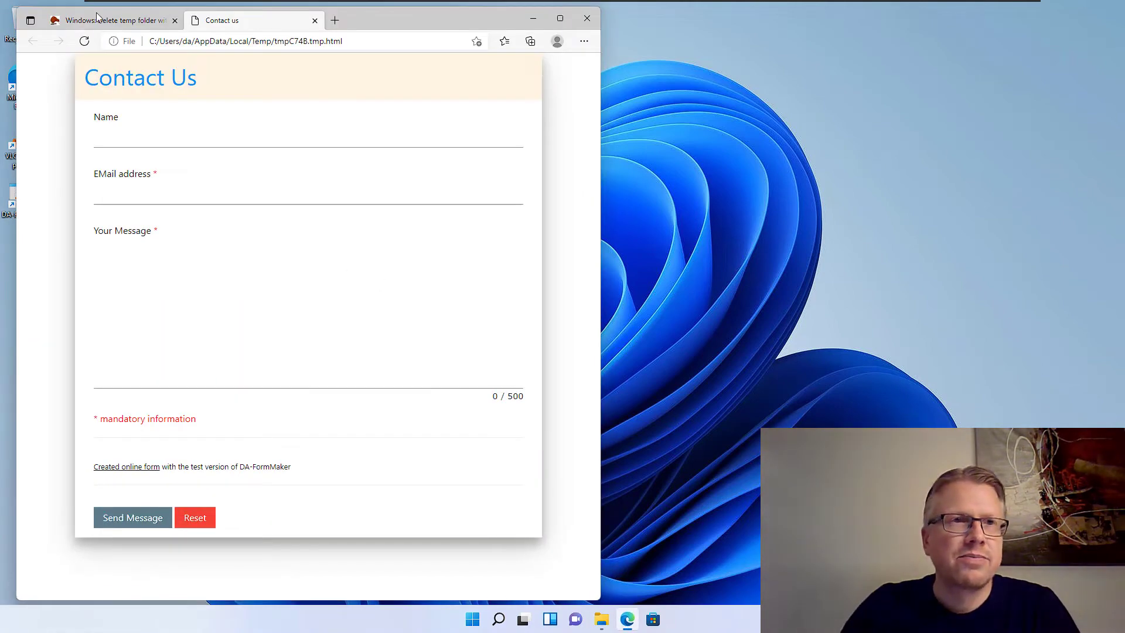
- Return to the temp-folder article in Edge and select both batch file command lines
click(314, 20)
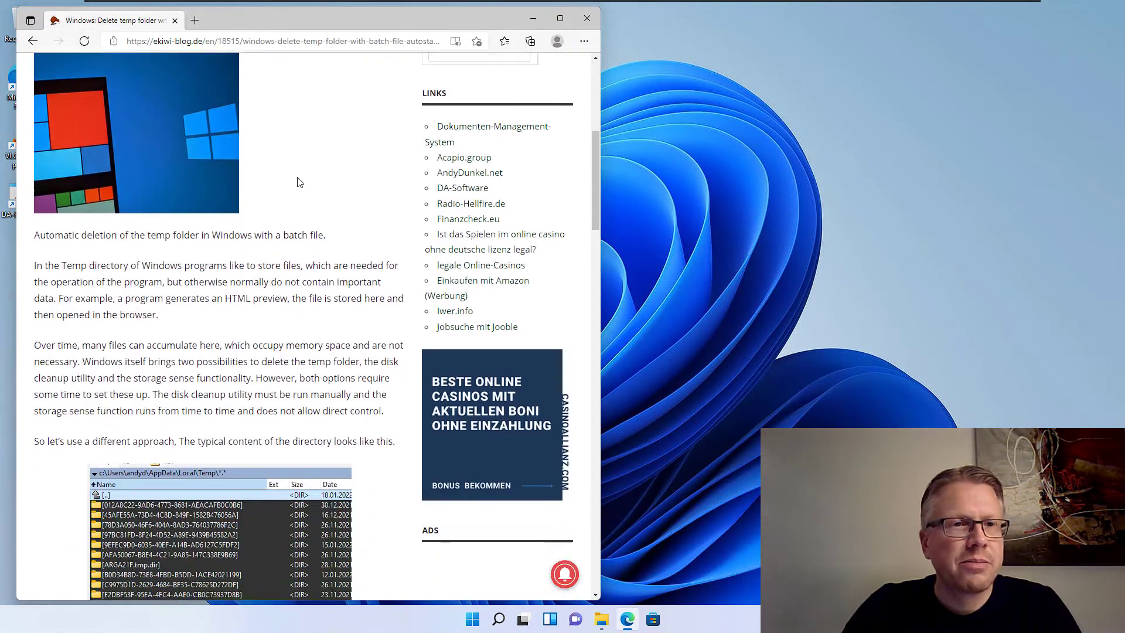
scroll(down, 3)
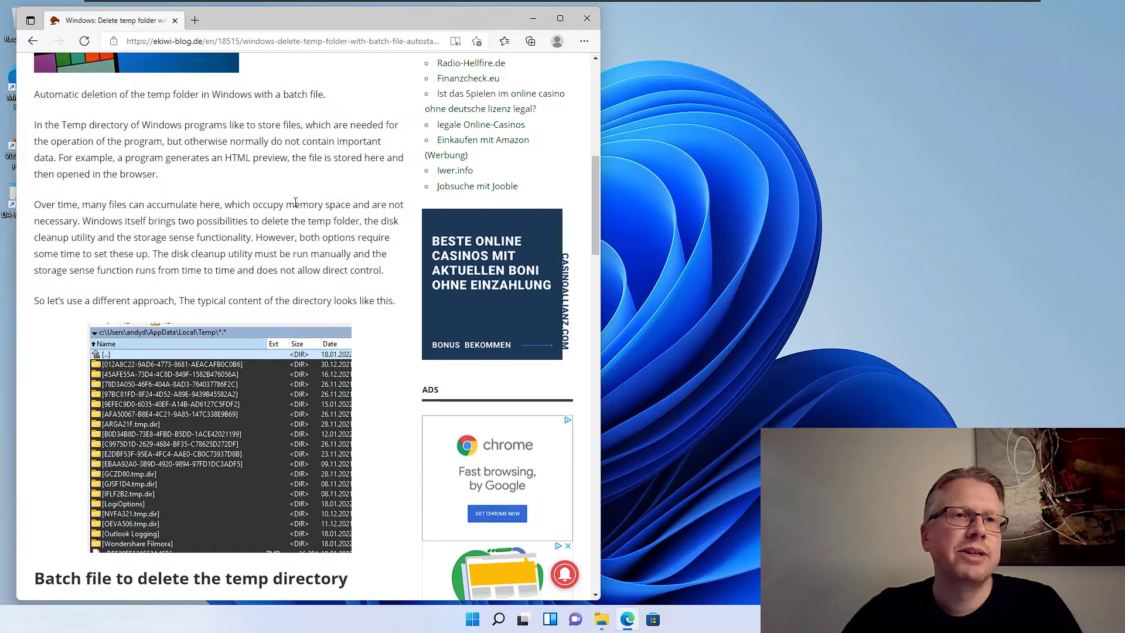
scroll(down, 3)
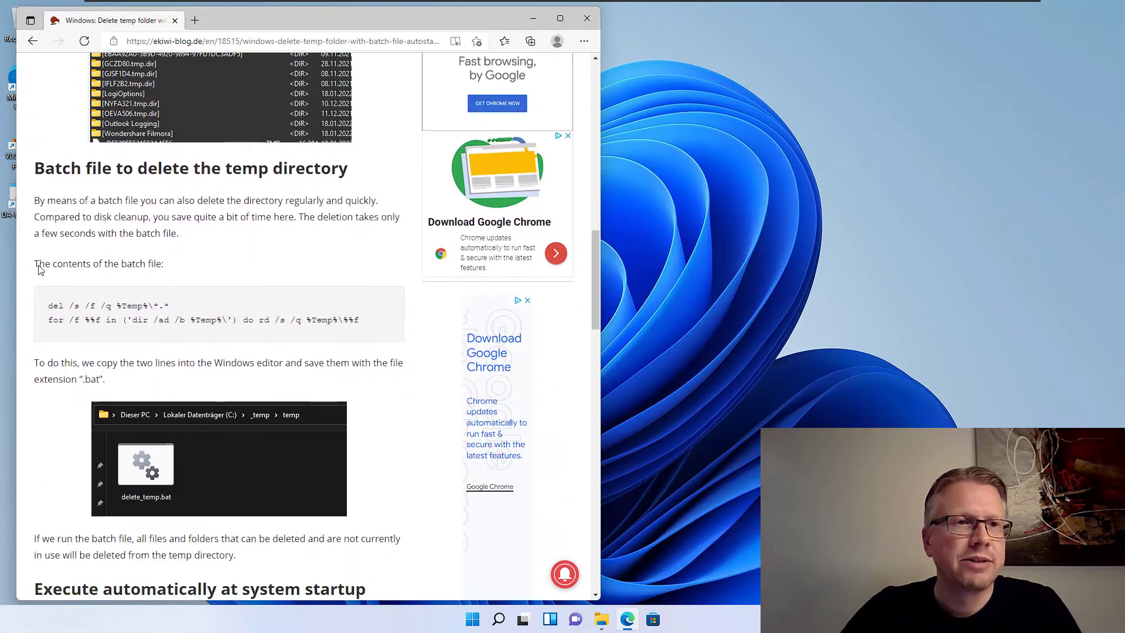
drag(47, 305, 359, 321)
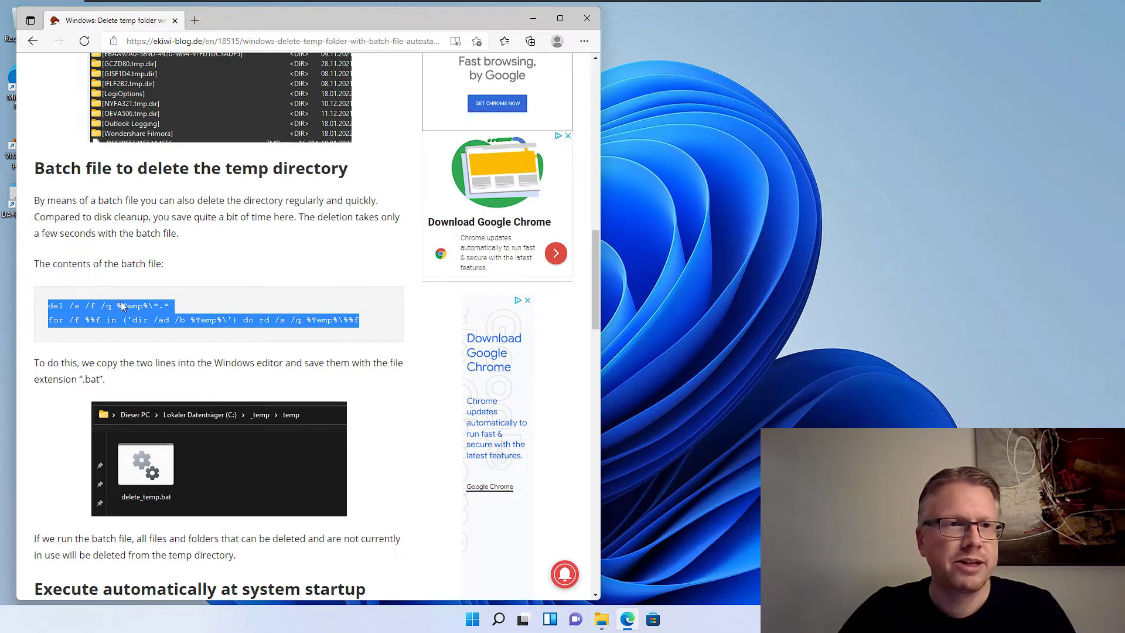
click(472, 619)
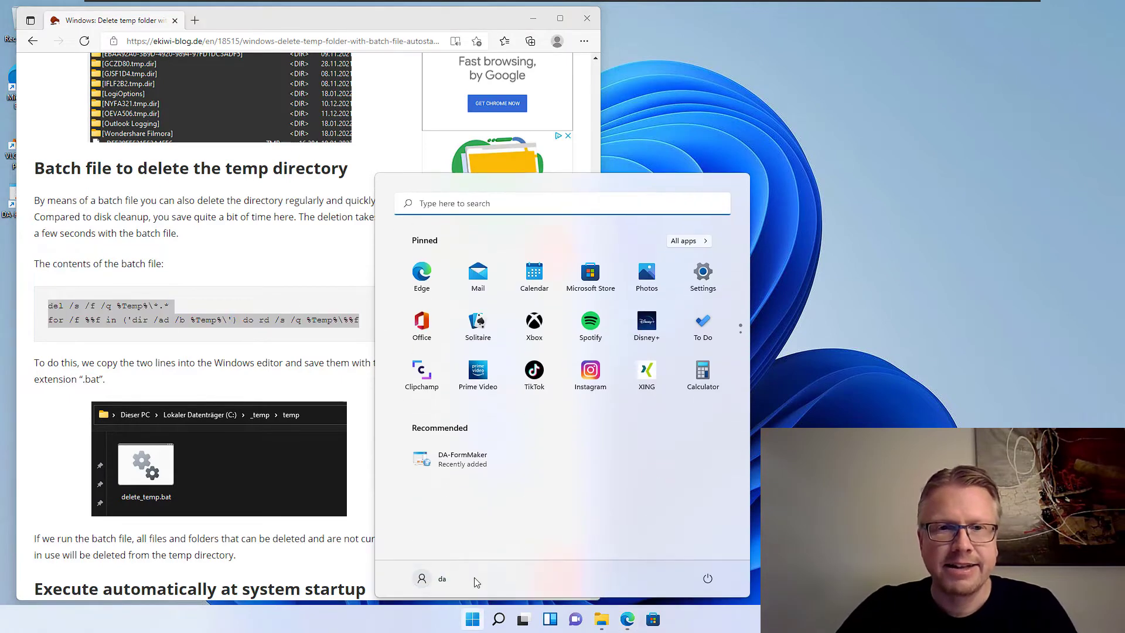
- Search Start for notepad (after trying notepad++ and editor) and launch the plain Notepad app
text(notepad++)
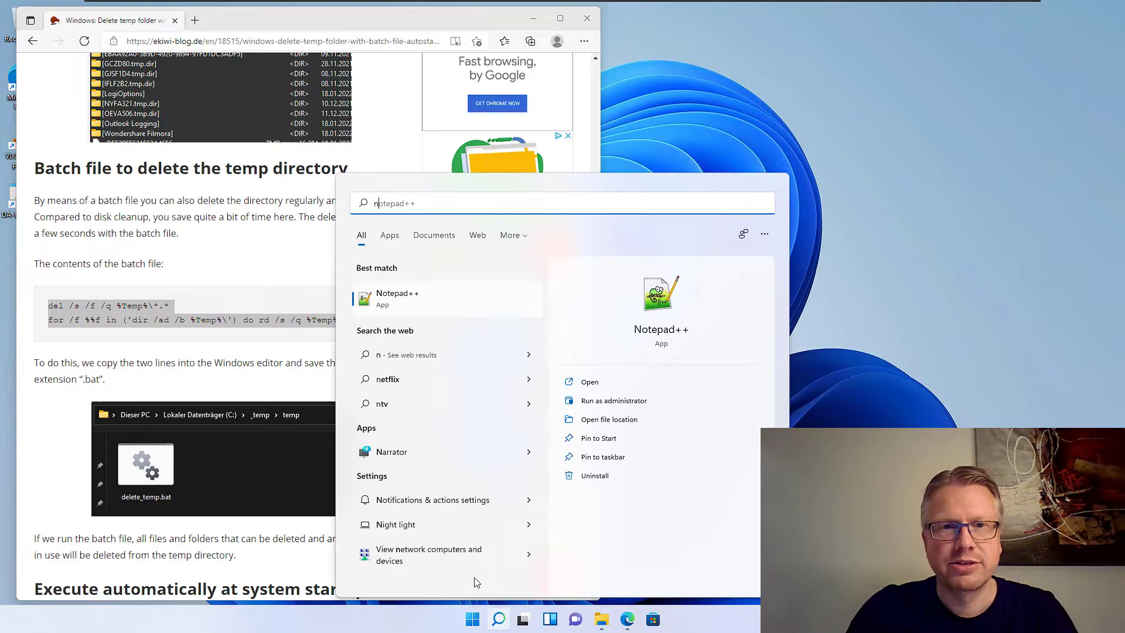
text(editor)
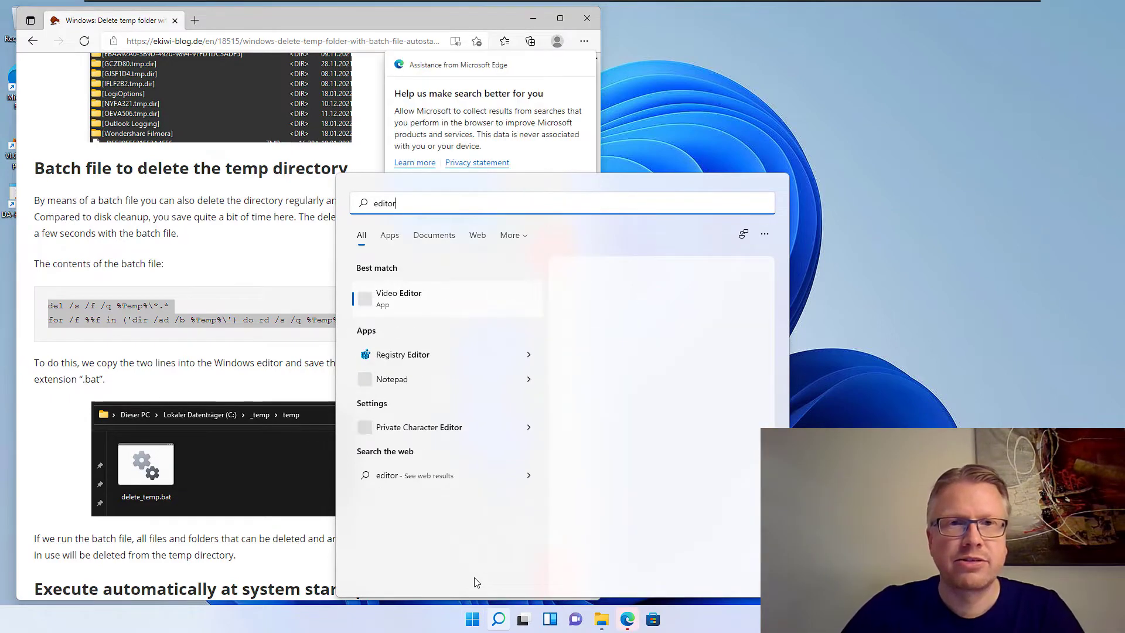
key(Backspace)
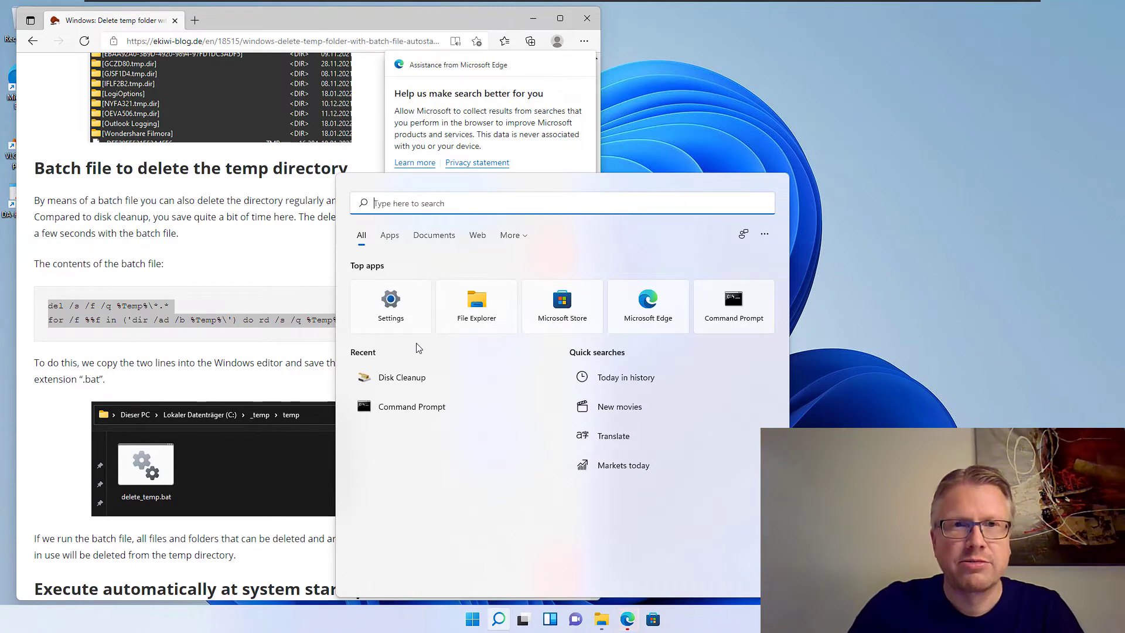
text(notepad++)
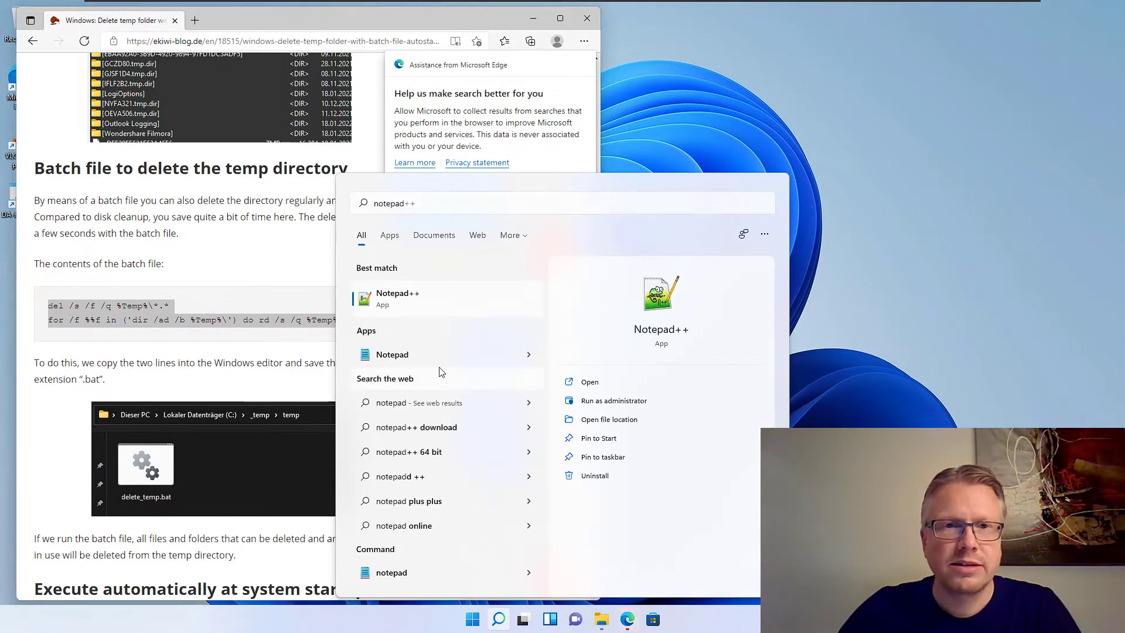
click(391, 353)
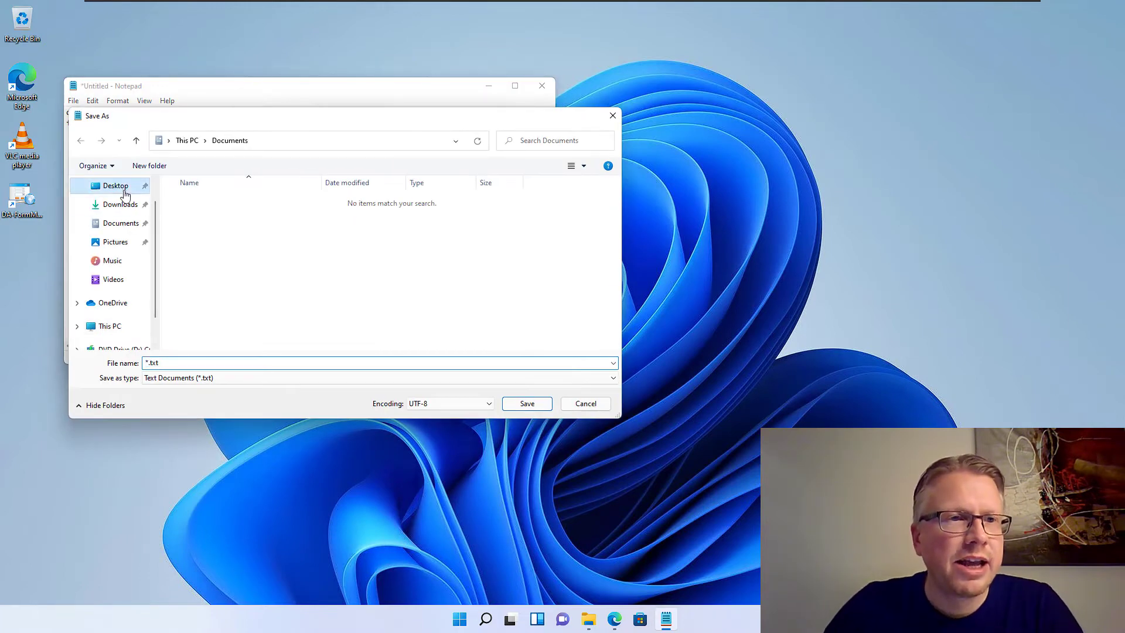
- Save the two commands to the Desktop as clean_temp.bat with type All Files
click(115, 185)
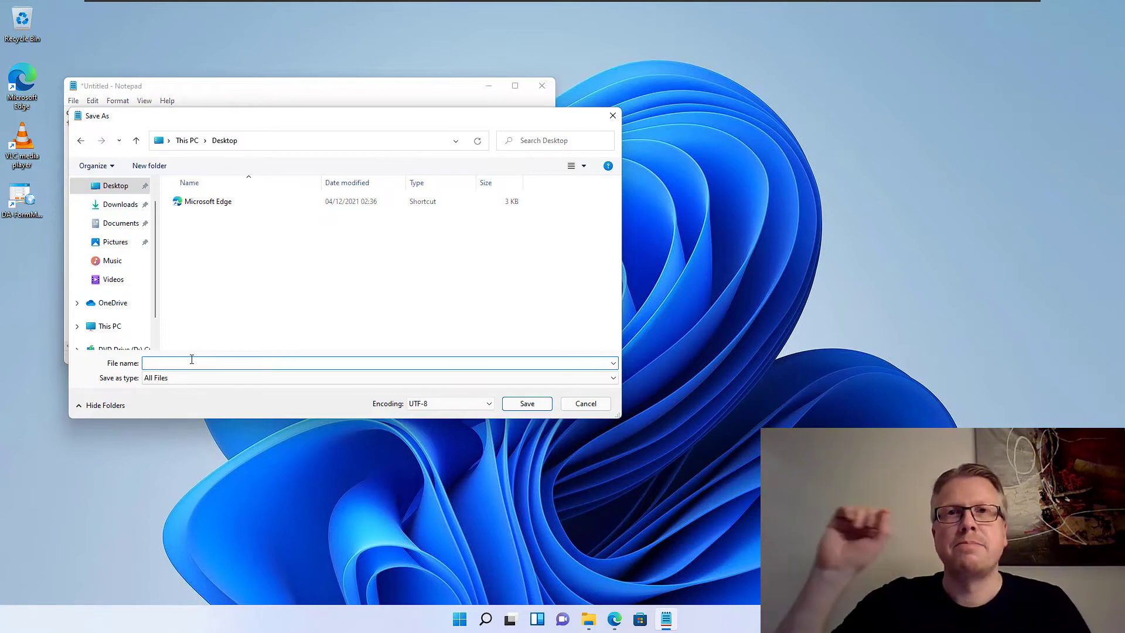
text(remo)
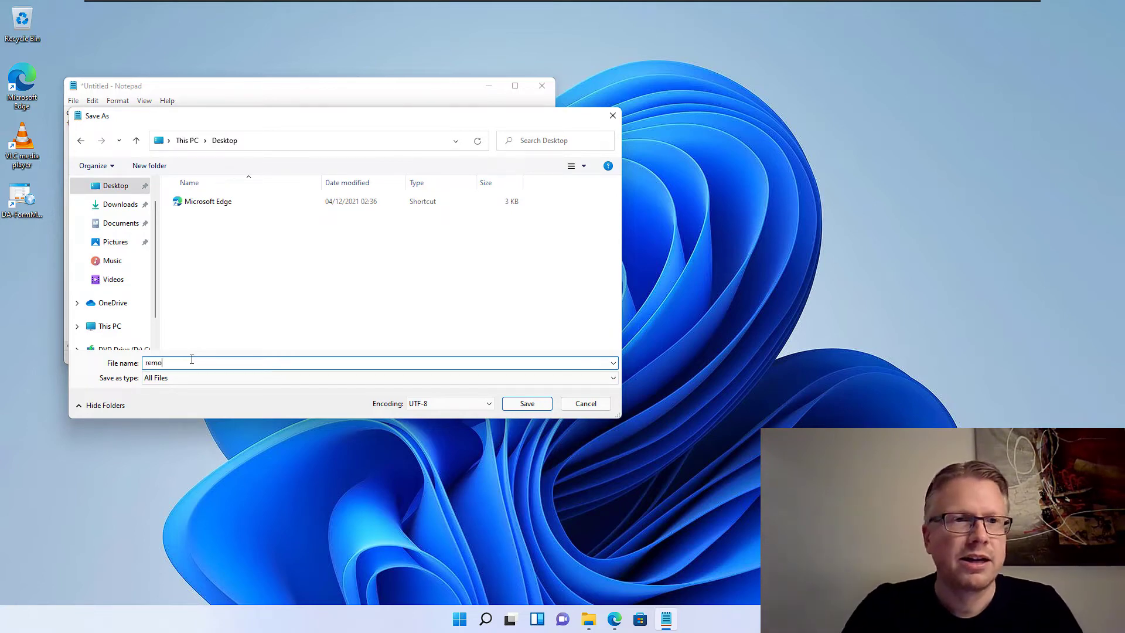
text(clean-)
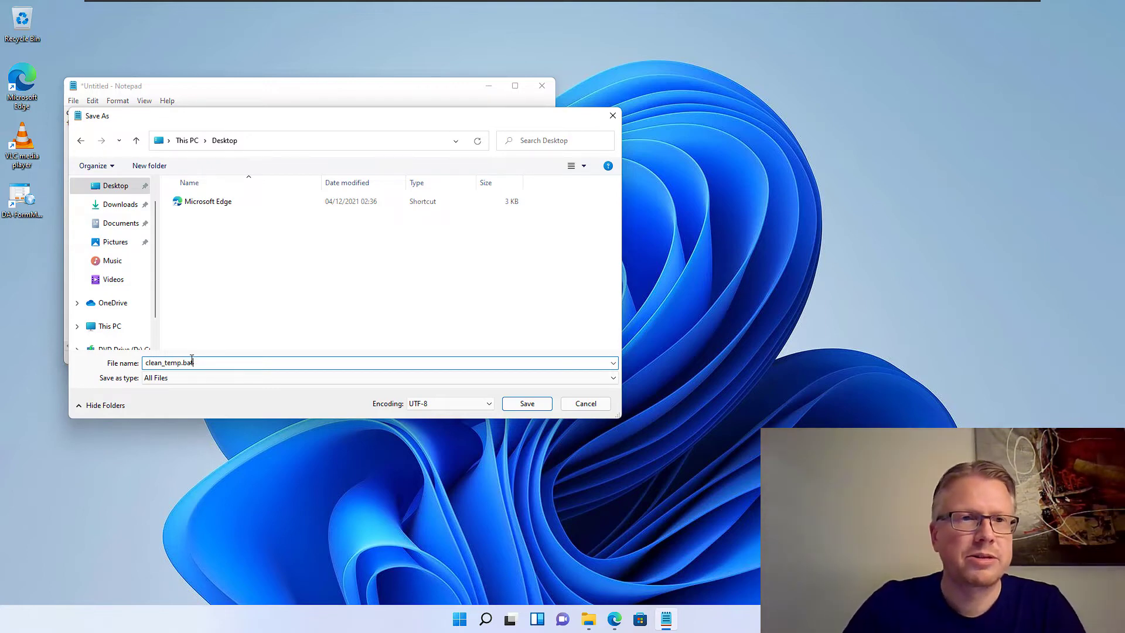
click(526, 403)
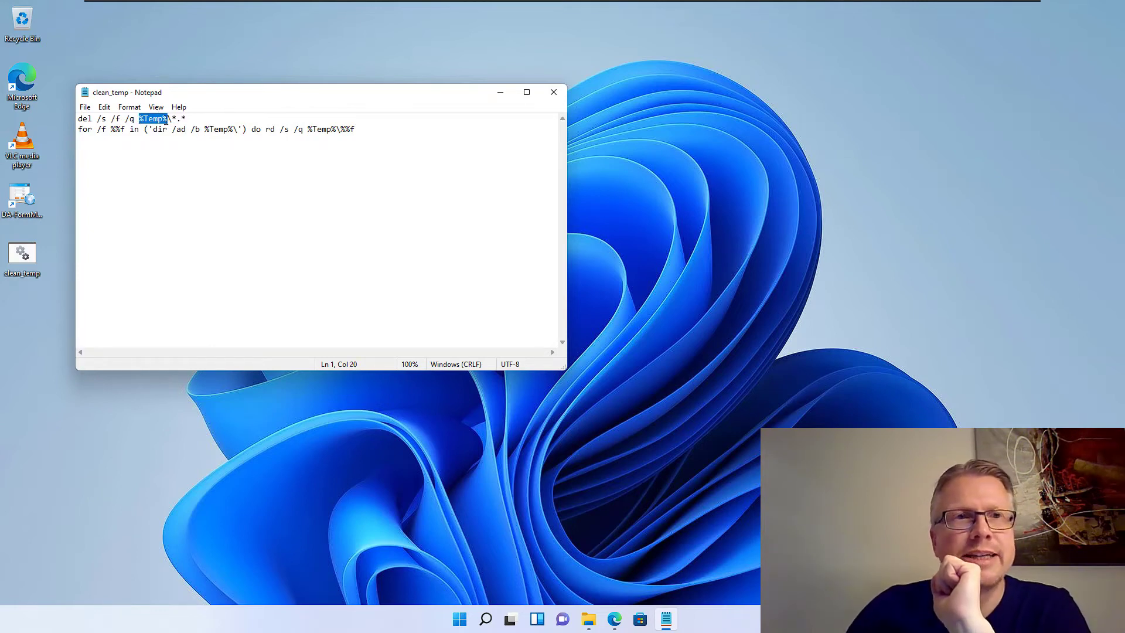
- Highlight %Temp% in the first command, then close Notepad to reveal the Temp folder with 17 items
double_click(84, 118)
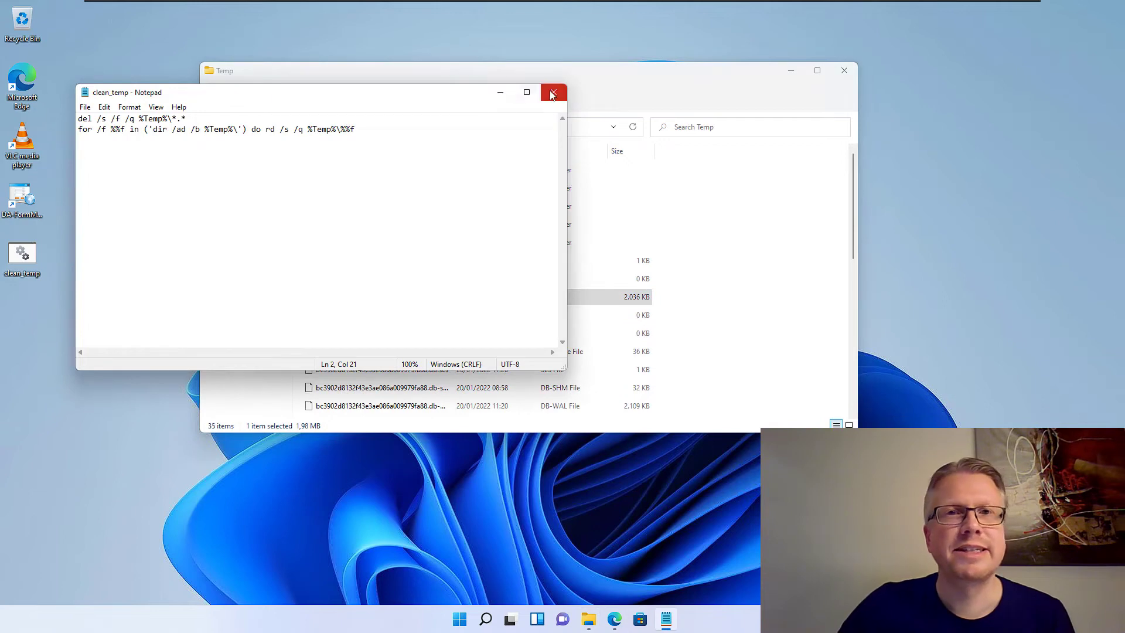
click(552, 94)
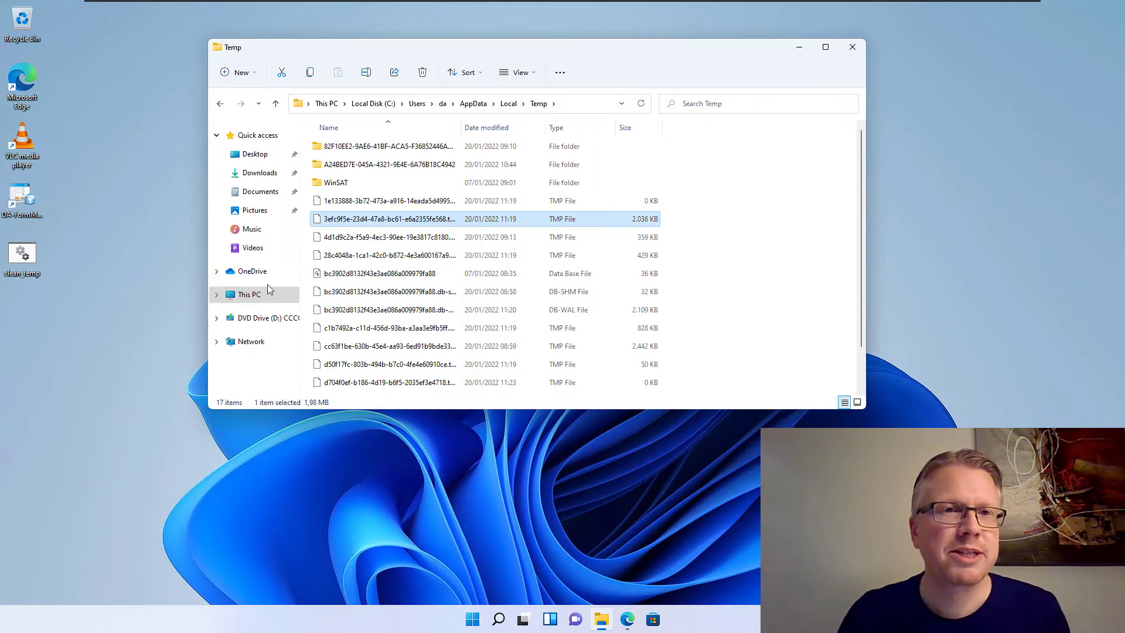
scroll(down, 3)
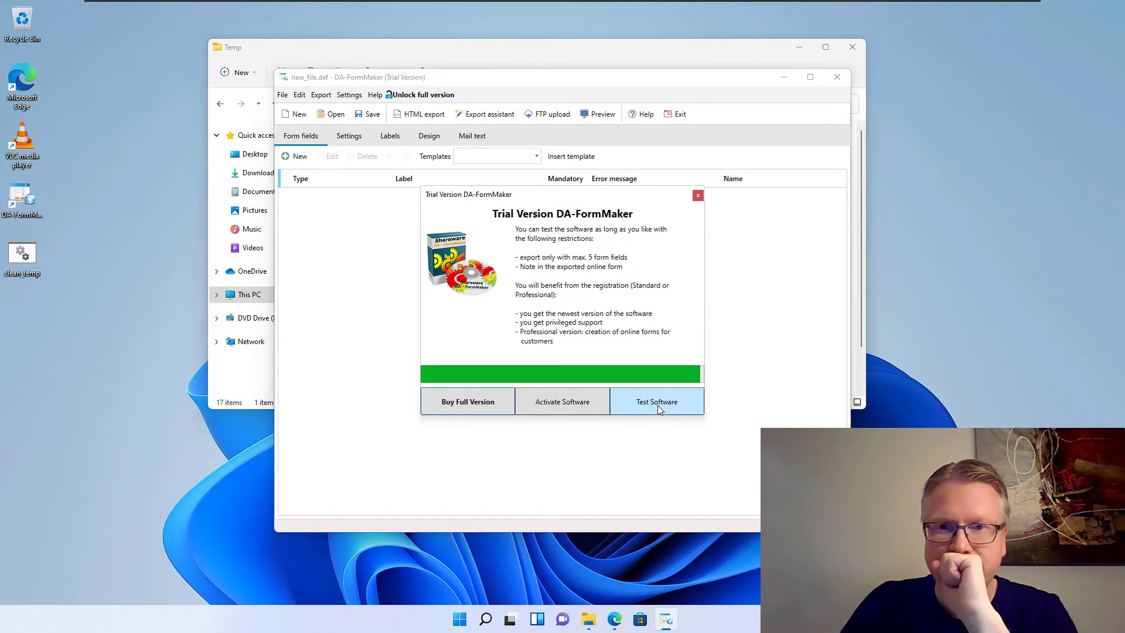
- Create a new form from the DA-FormMaker template, preview it as Contact Us in Edge, and reveal its Temp-folder file path
click(656, 400)
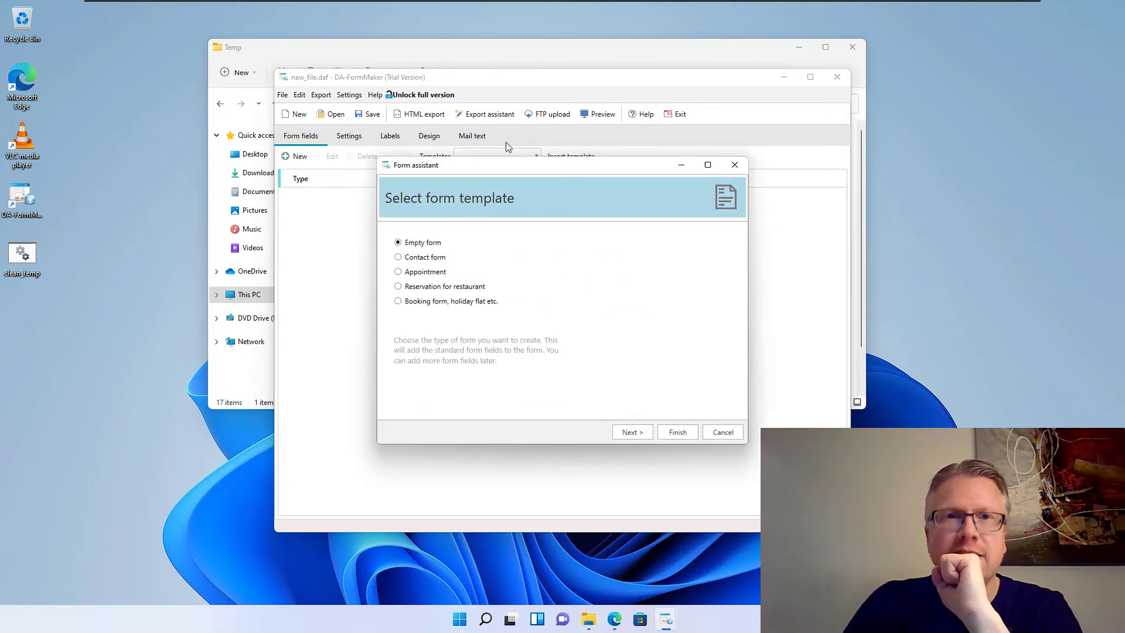
click(676, 431)
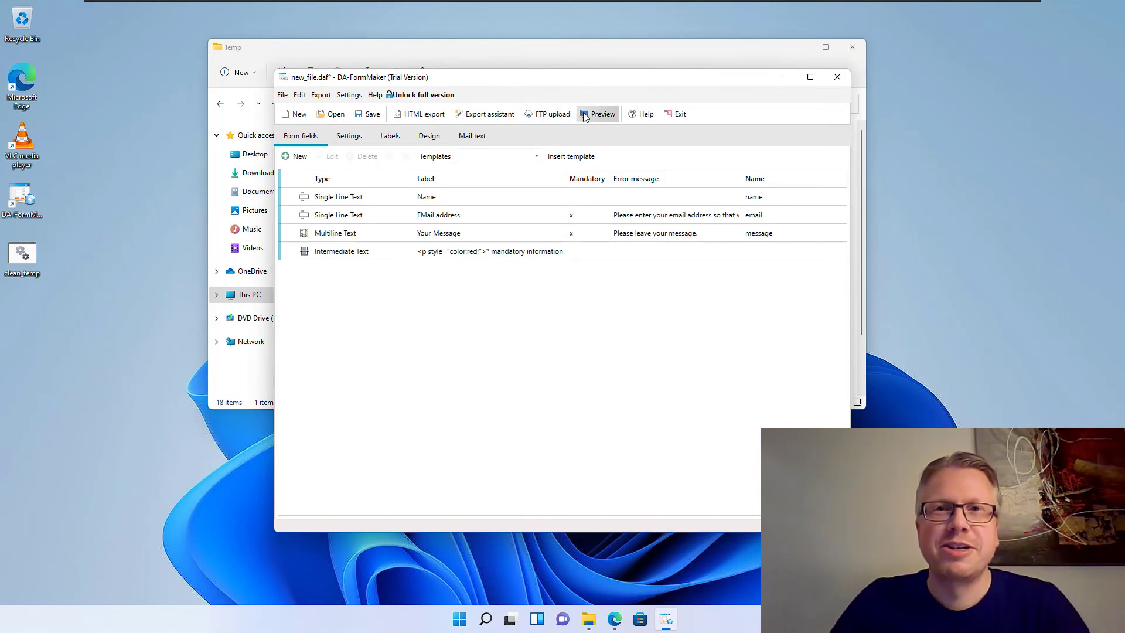
click(602, 114)
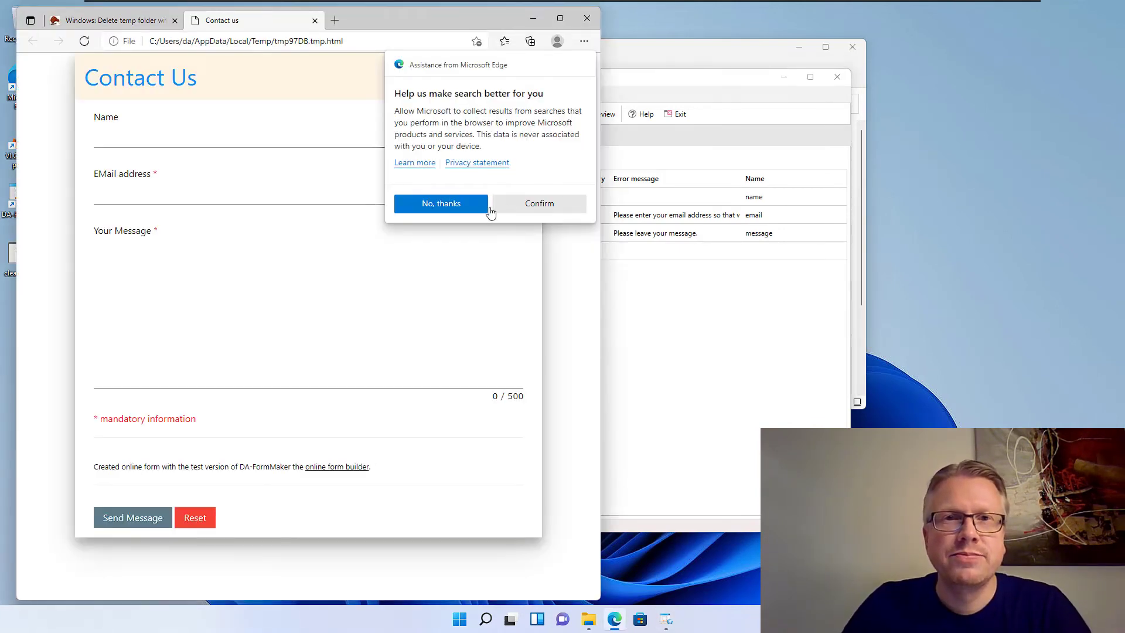
click(439, 203)
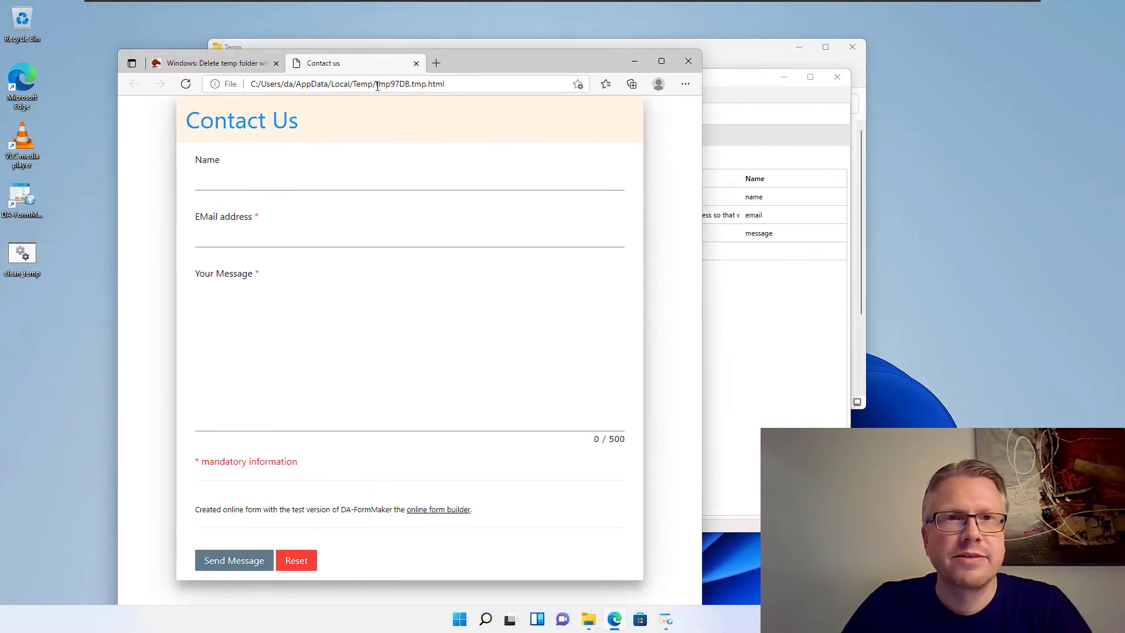
click(395, 84)
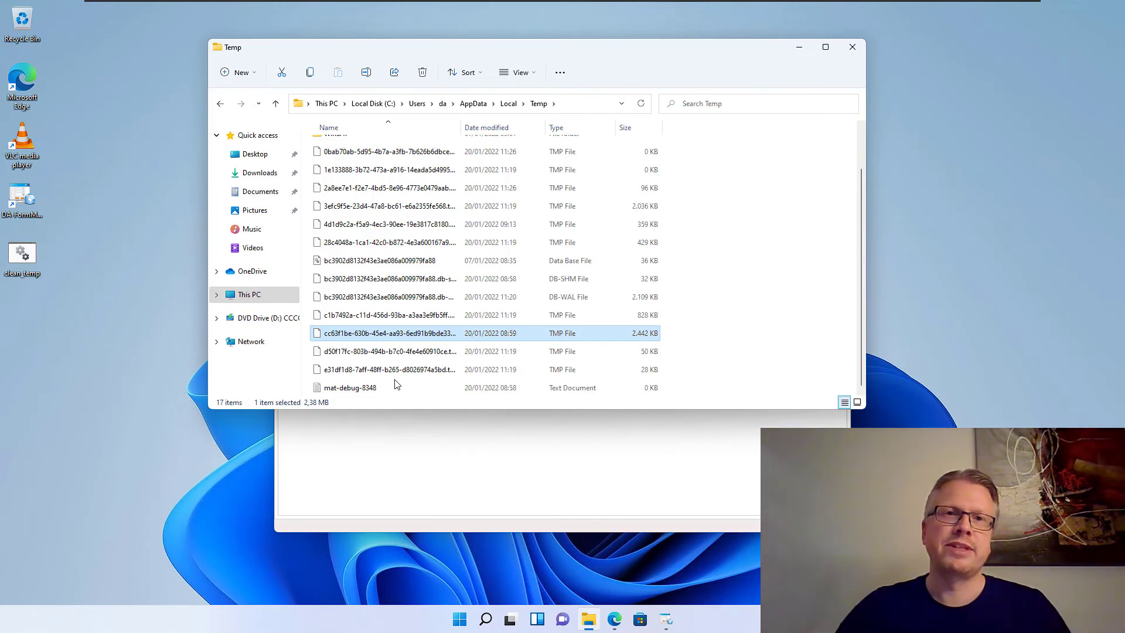
mouse_move(852, 47)
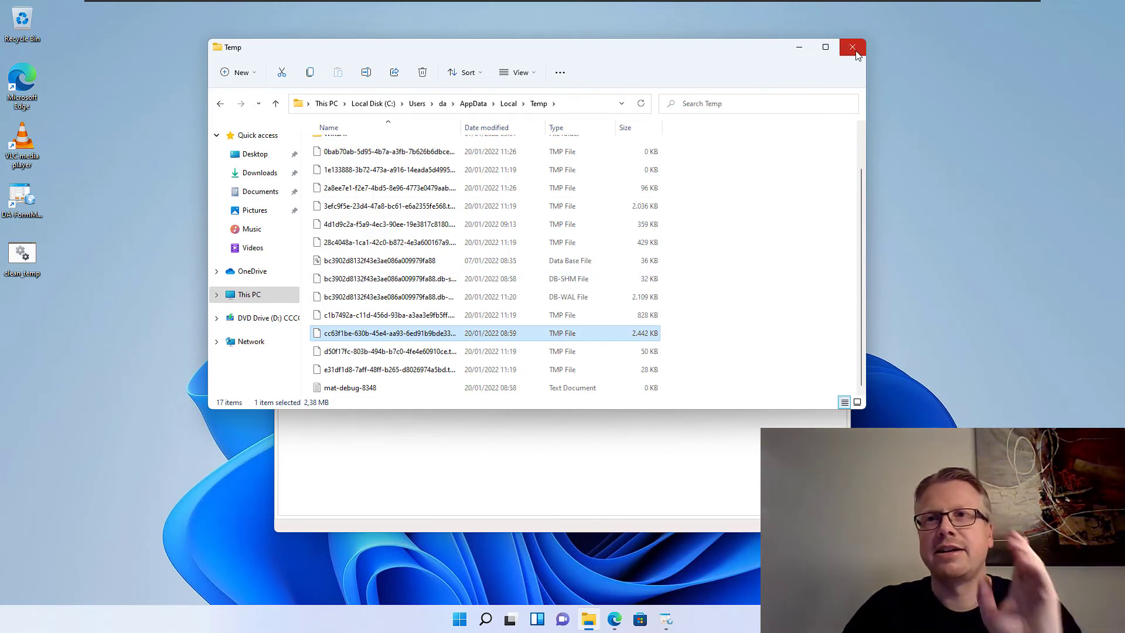
- Close the Temp folder window in File Explorer
click(851, 47)
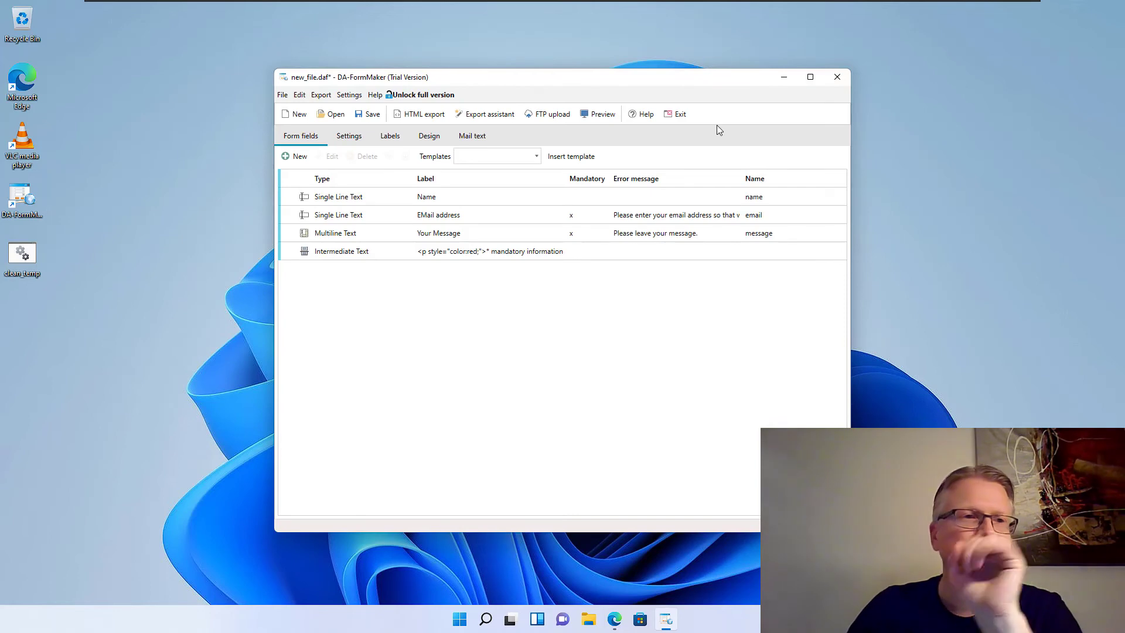
mouse_move(717, 92)
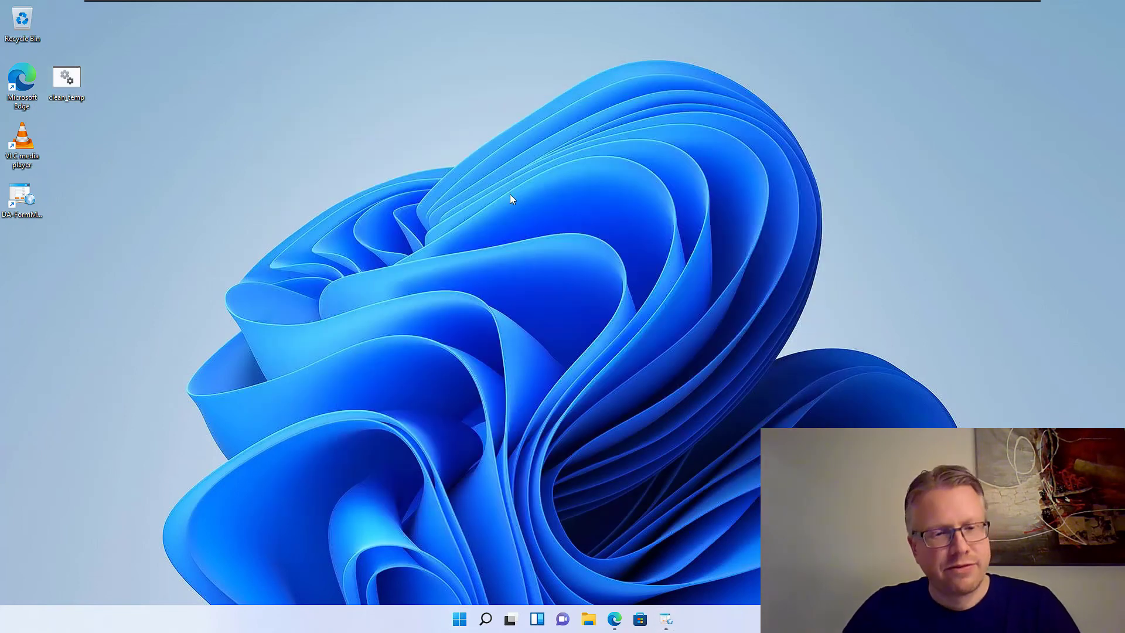
mouse_move(473, 219)
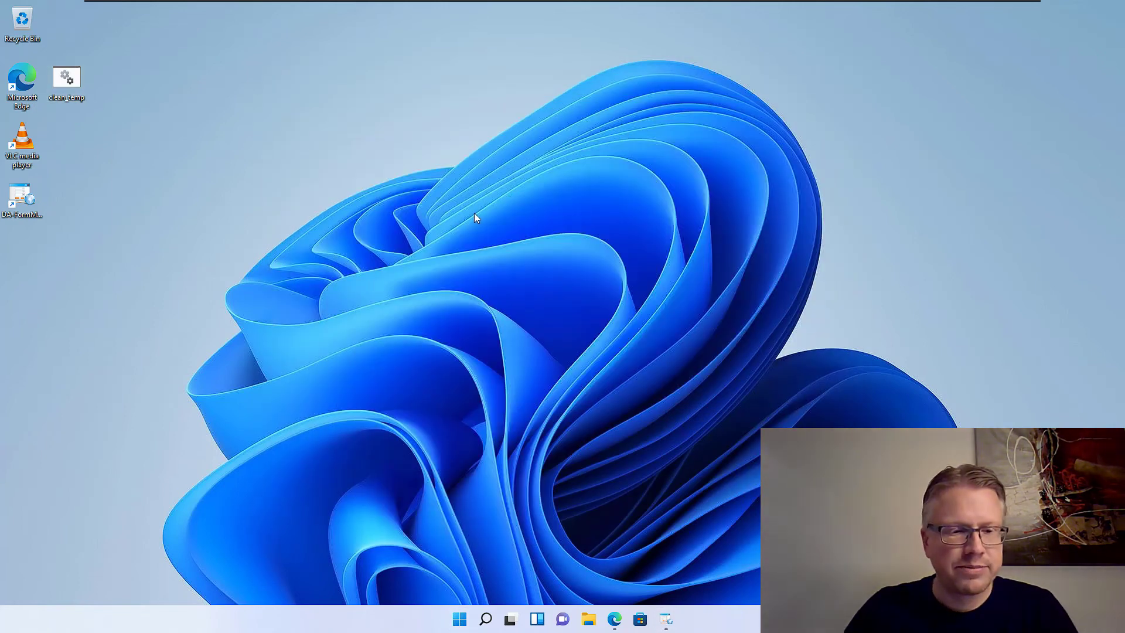
- Run shell:startup to reach the Startup folder and place clean_temp.bat inside it
key(Win+r)
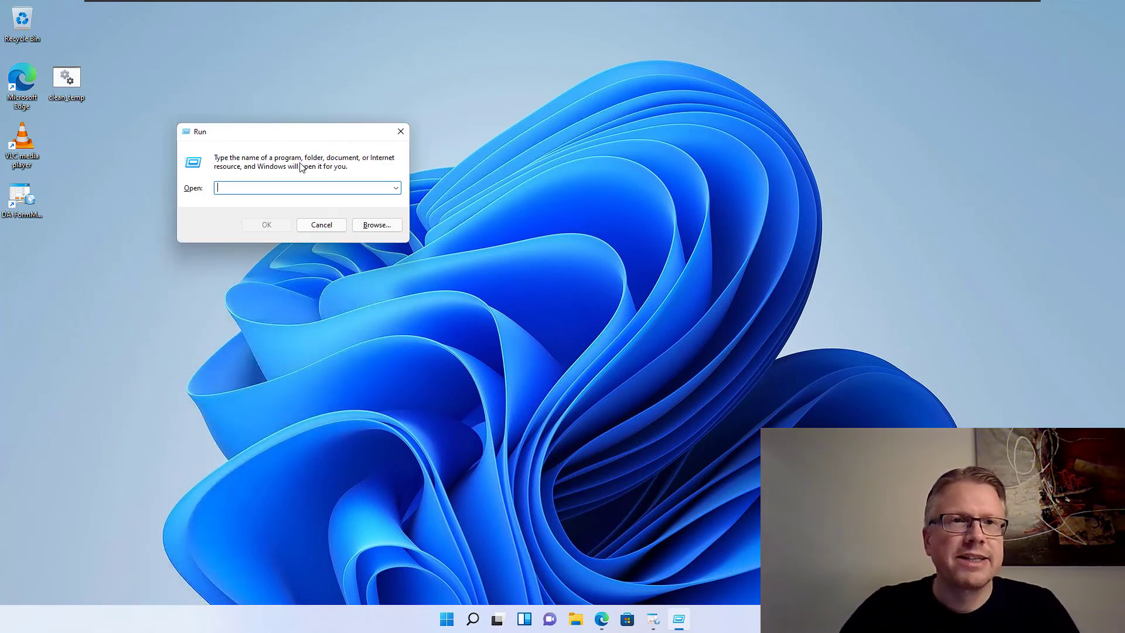
text(shell:s)
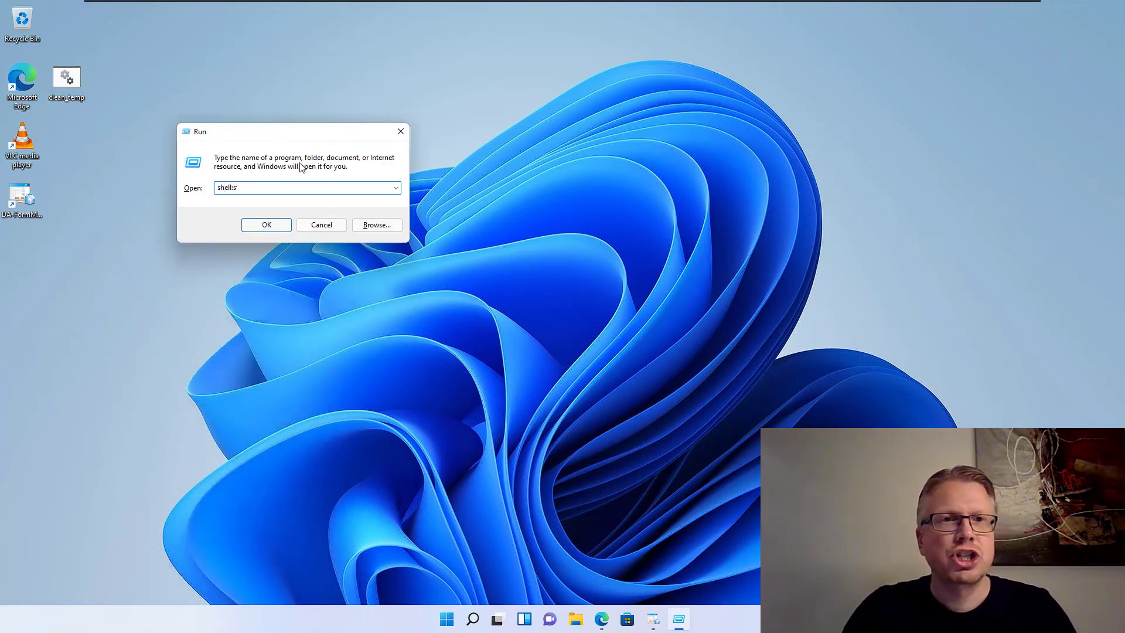
text(tartup)
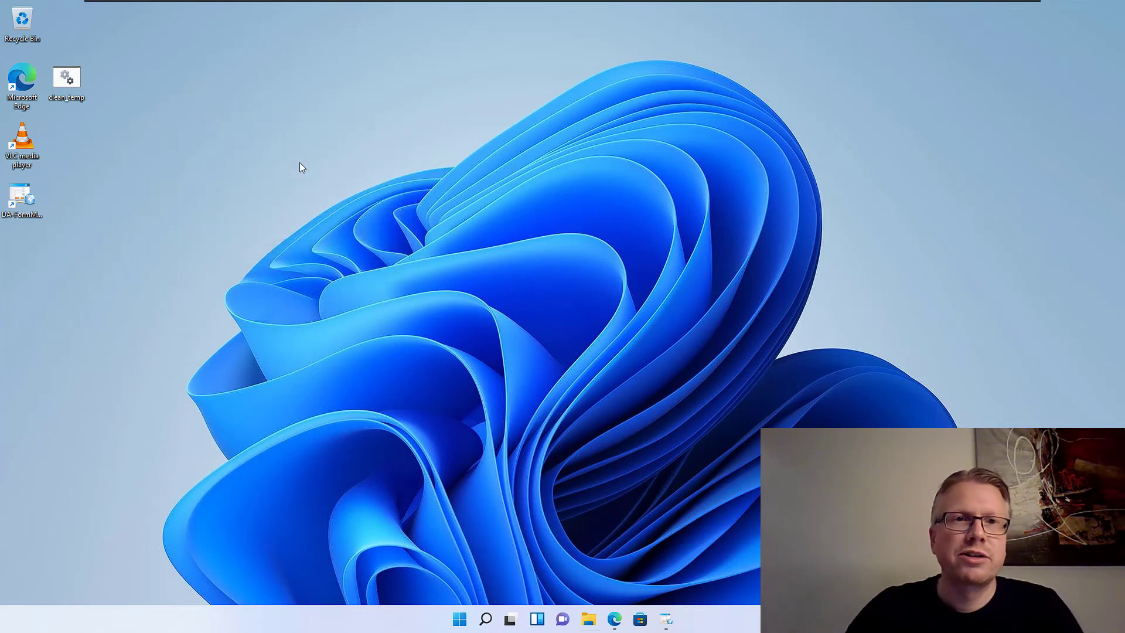
double_click(66, 78)
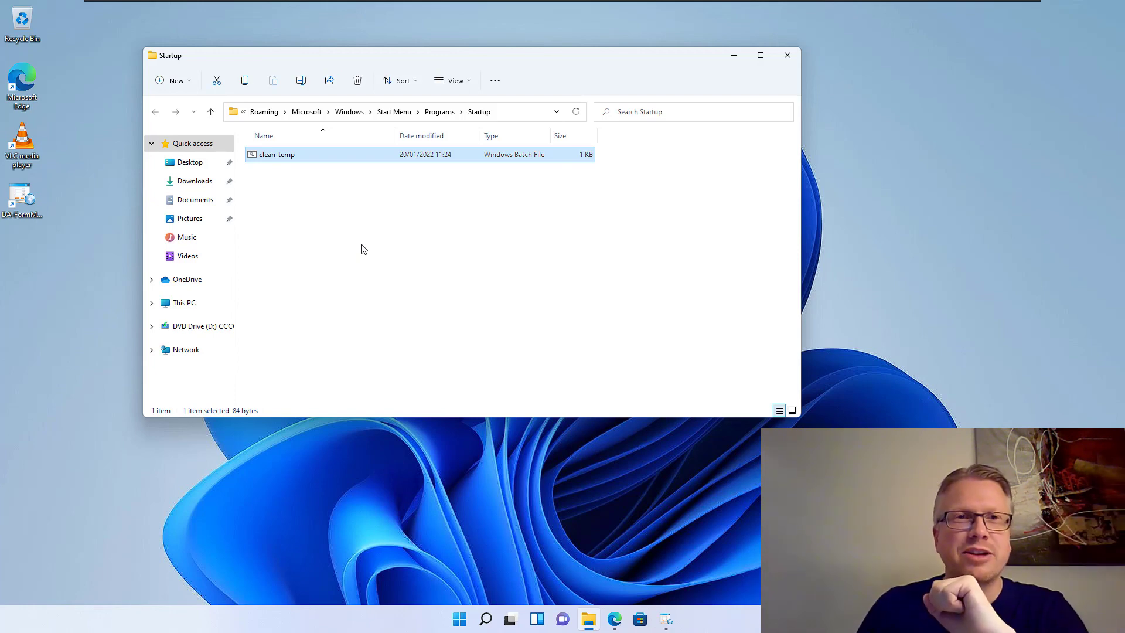
mouse_move(552, 568)
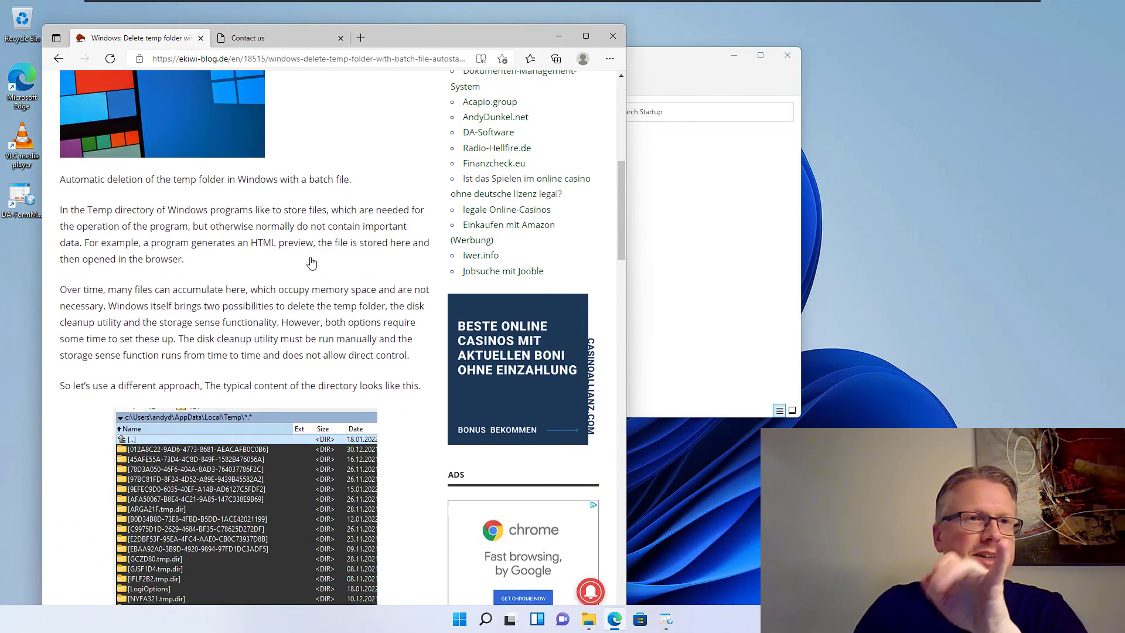
scroll(down, 3)
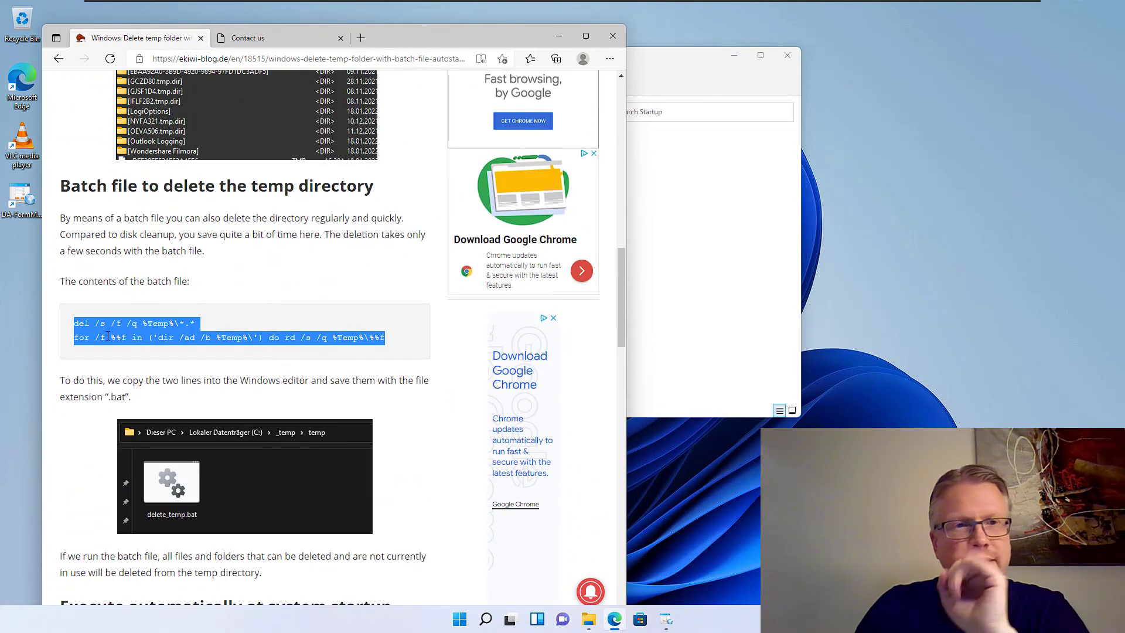